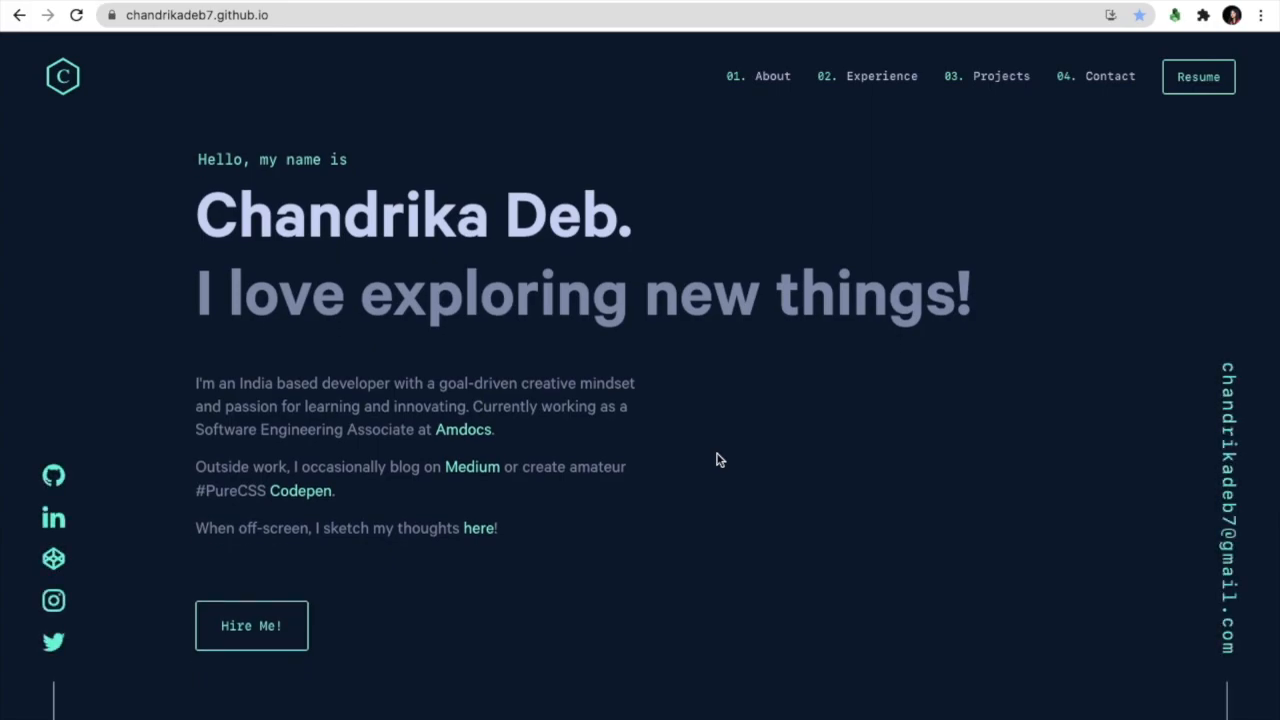
# - Scroll through the portfolio page and view the CCL Ranchi internship details
pyautogui.scroll(-3)
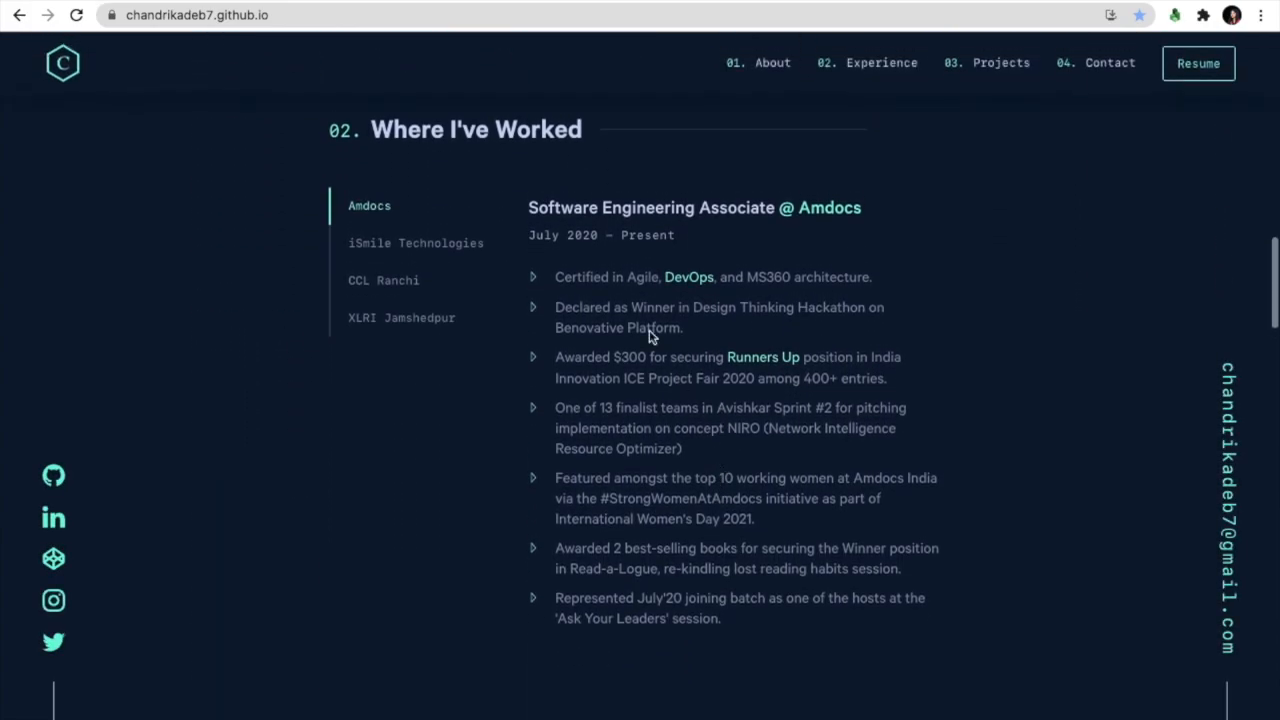
pyautogui.click(383, 280)
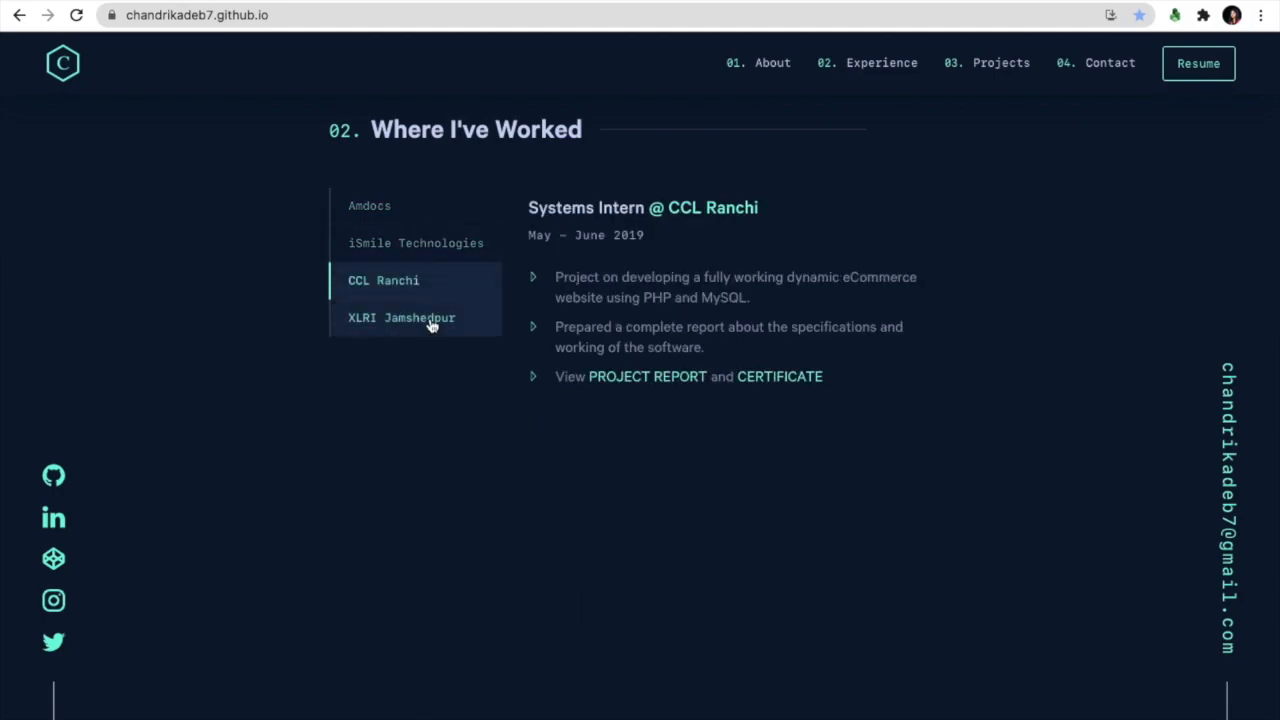
pyautogui.scroll(-3)
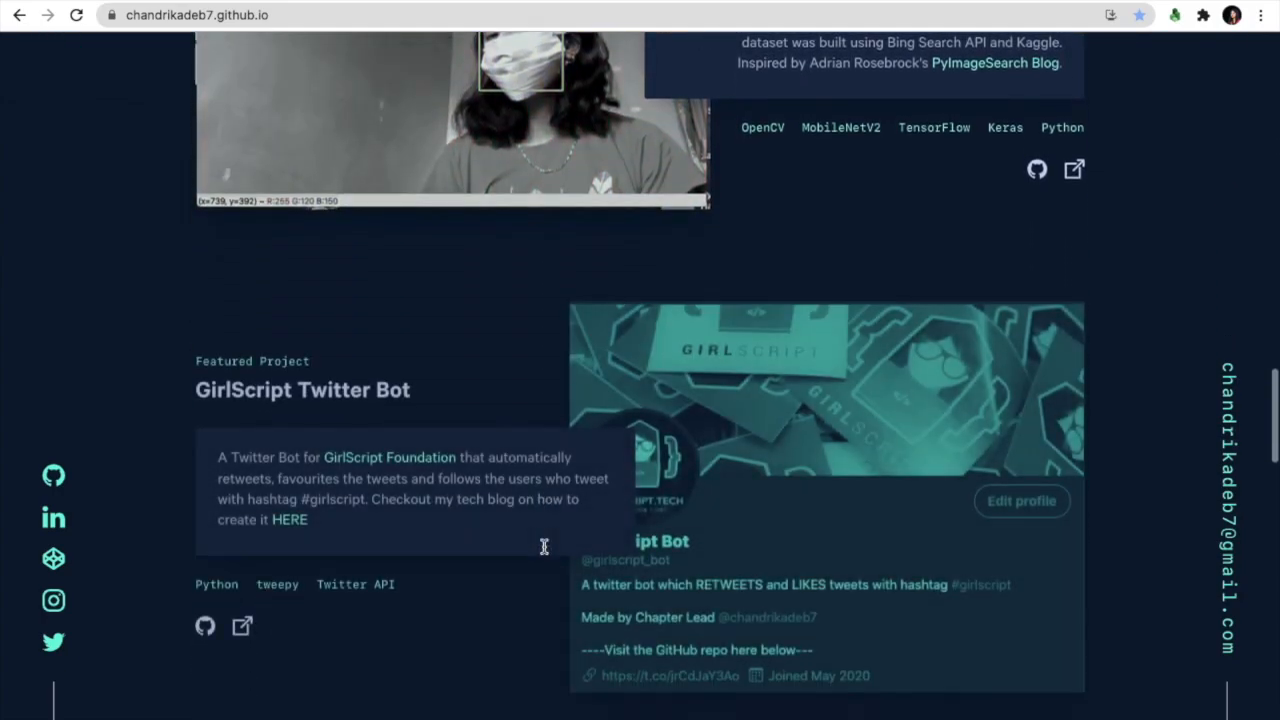
pyautogui.scroll(-3)
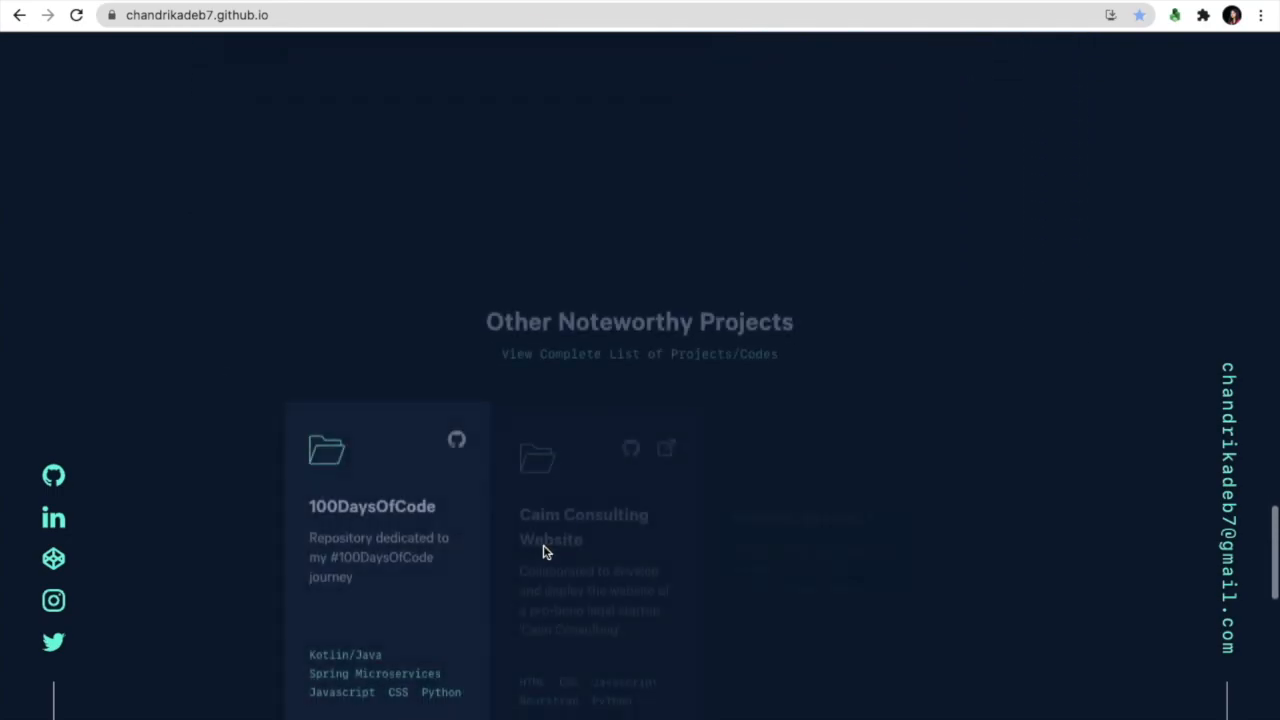
pyautogui.scroll(-3)
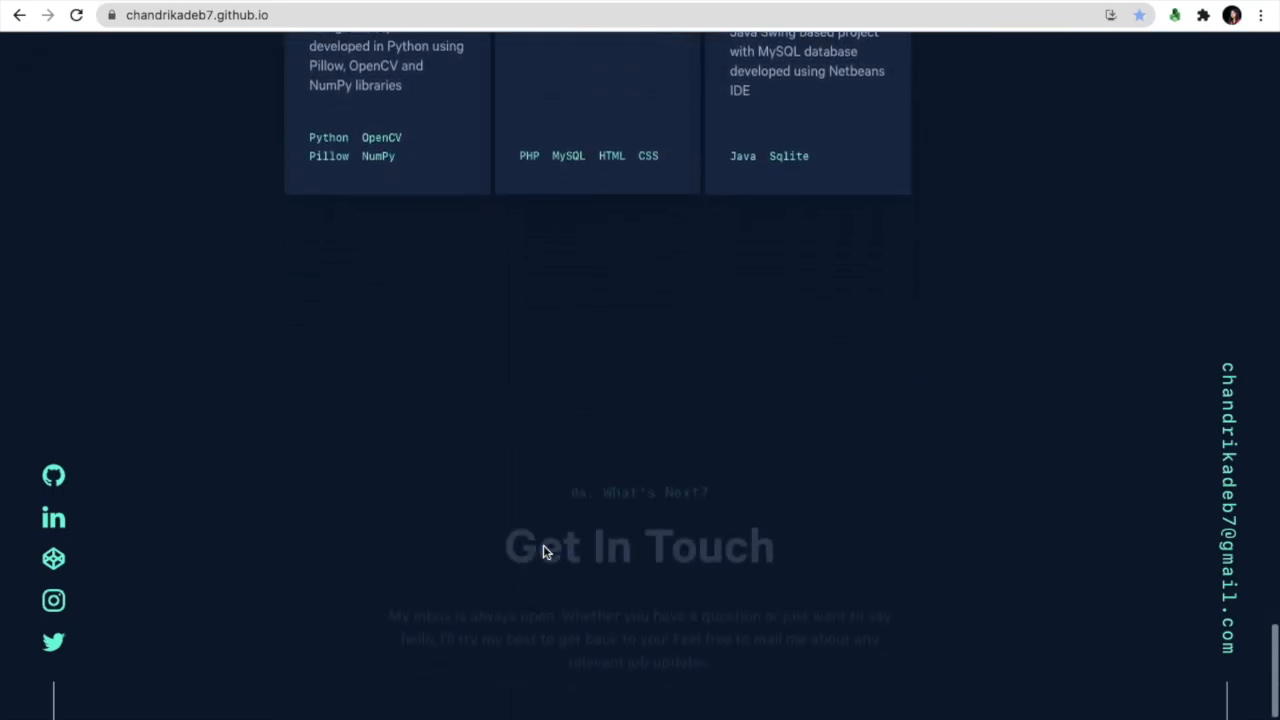
pyautogui.scroll(-3)
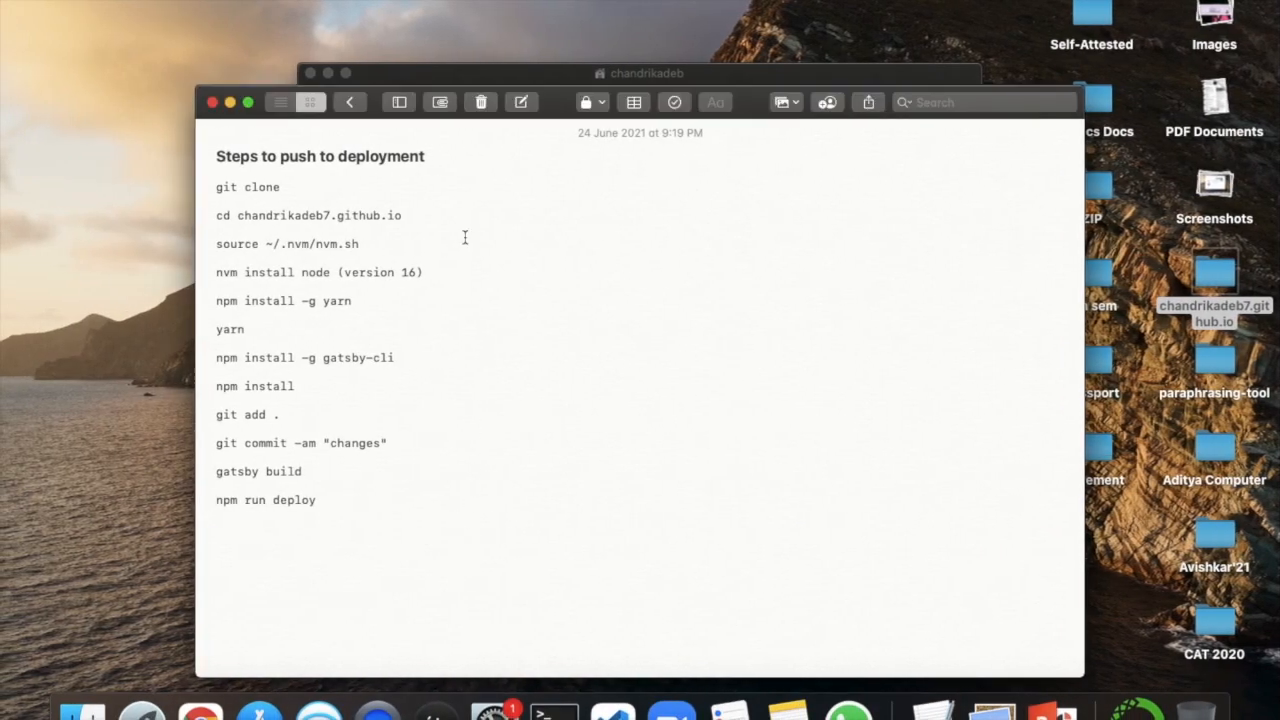
pyautogui.moveTo(518, 439)
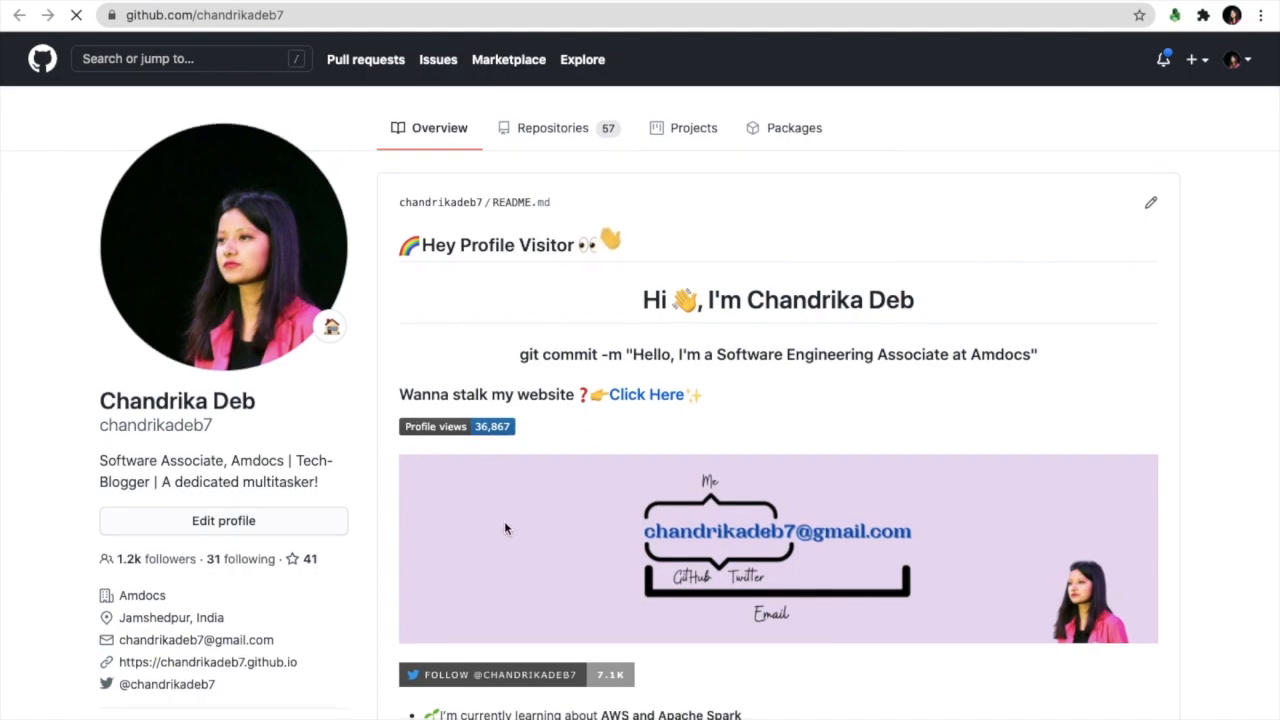
# - Scroll to the pinned projects and open the chandrikadeb7.github.io repository
pyautogui.scroll(-3)
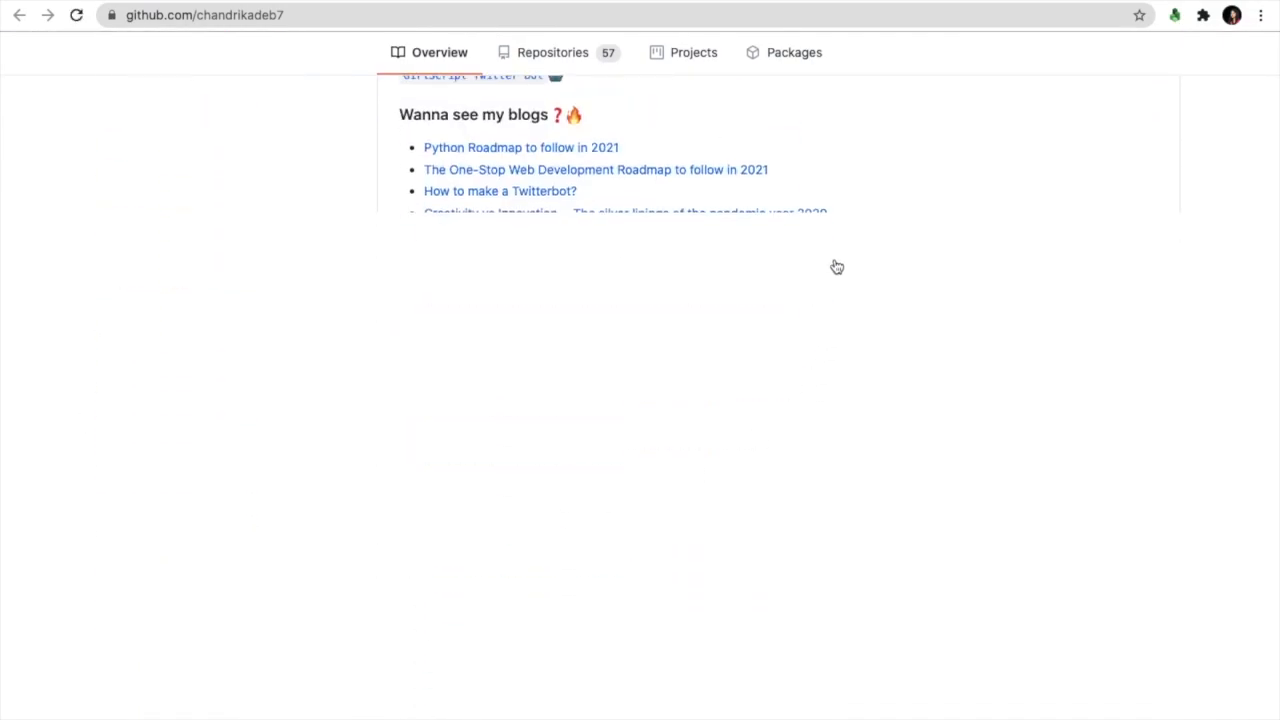
pyautogui.scroll(-3)
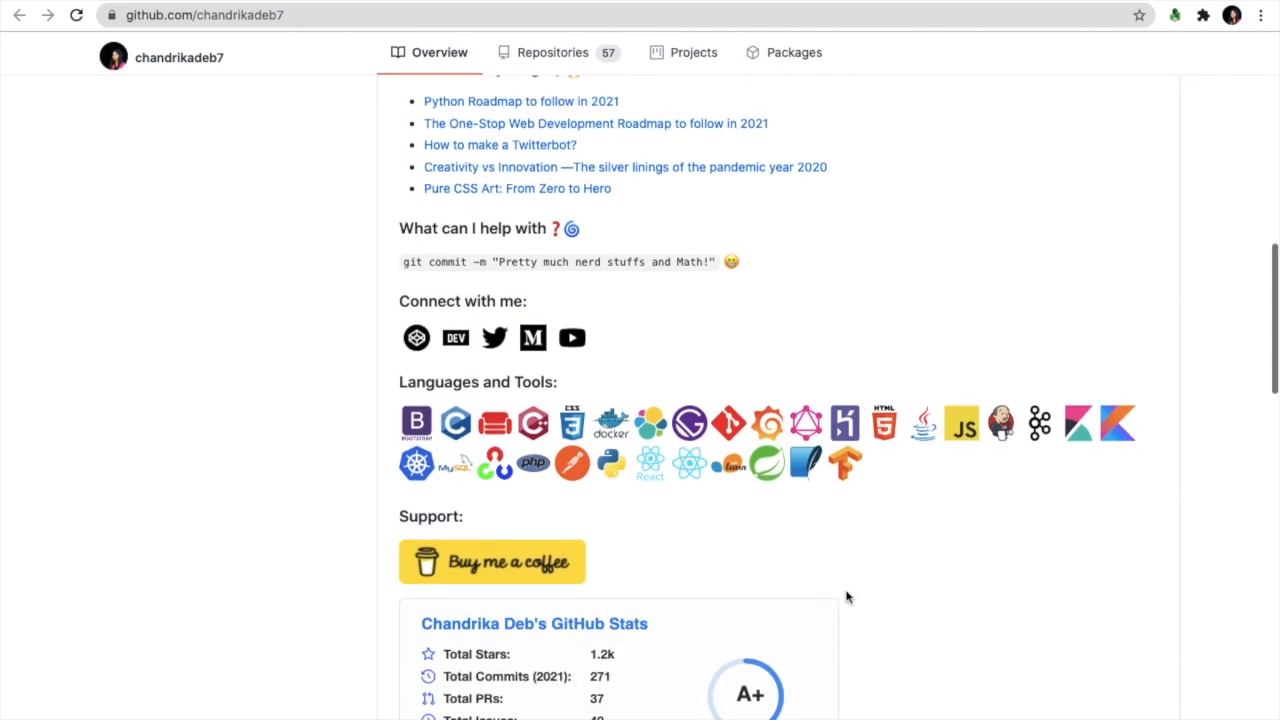
pyautogui.scroll(-3)
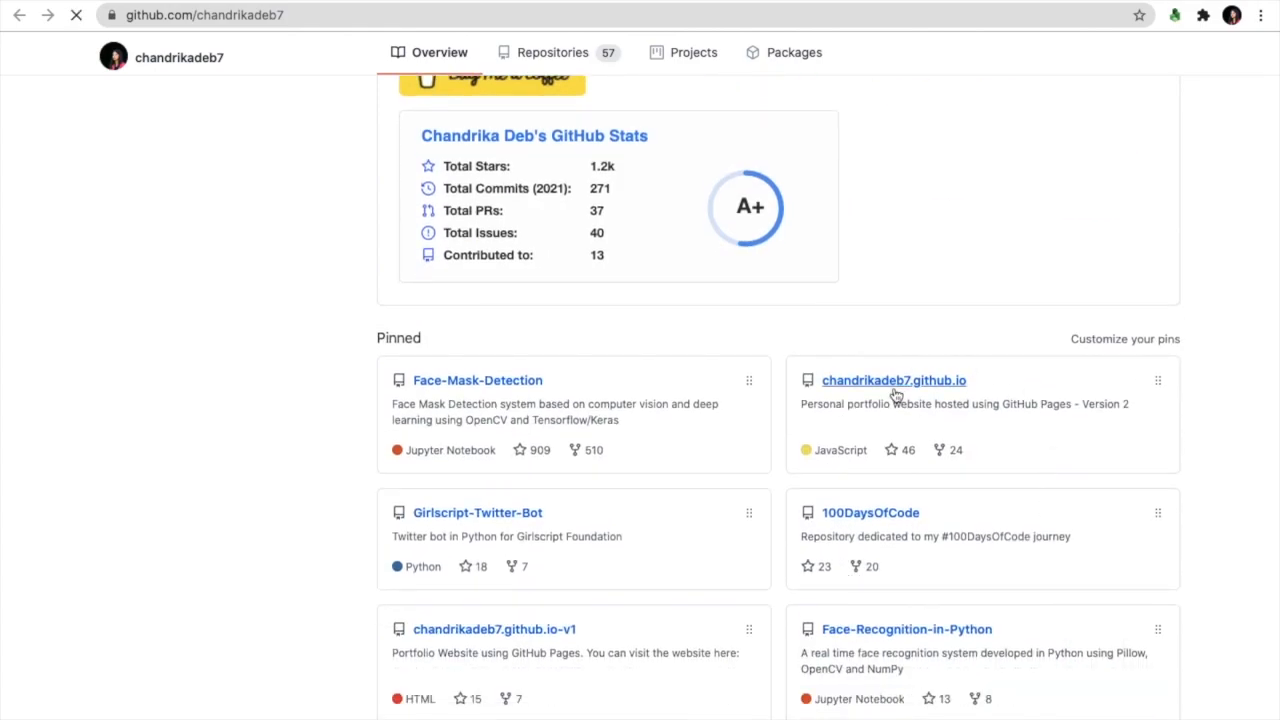
pyautogui.click(893, 380)
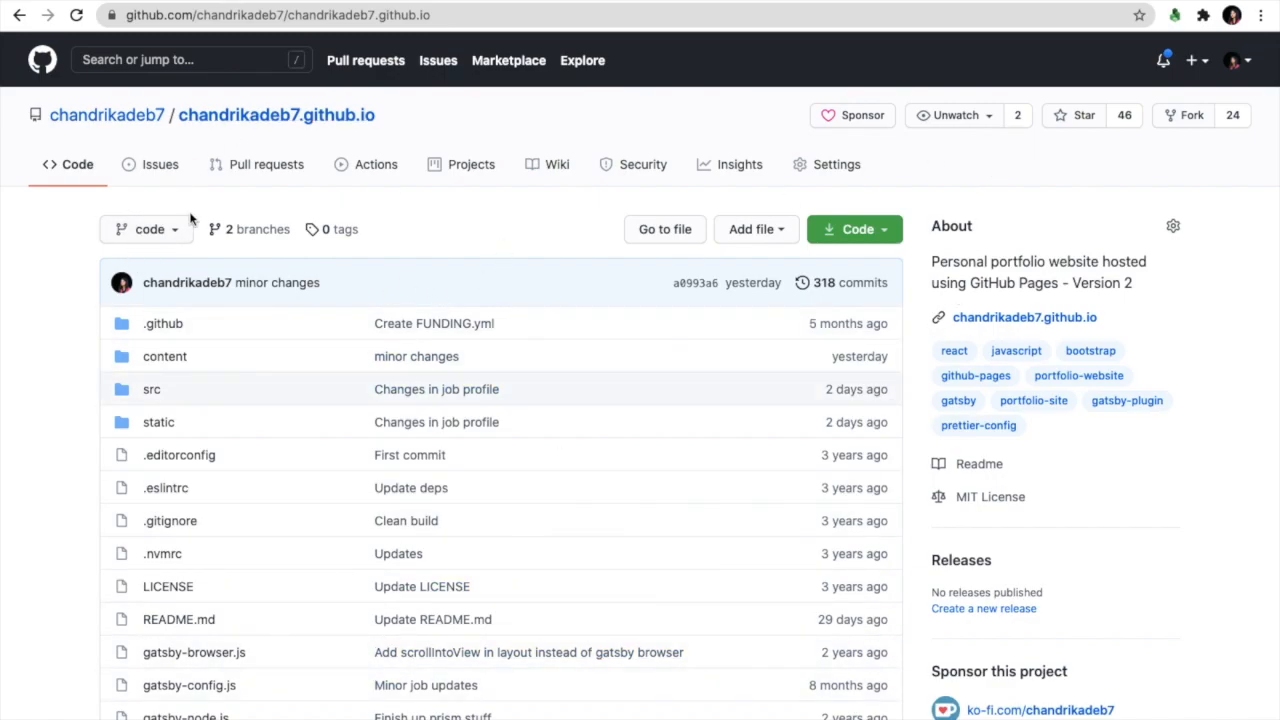
# - Copy the chandrikadeb7.github.io HTTPS clone URL from the Code menu
pyautogui.click(852, 229)
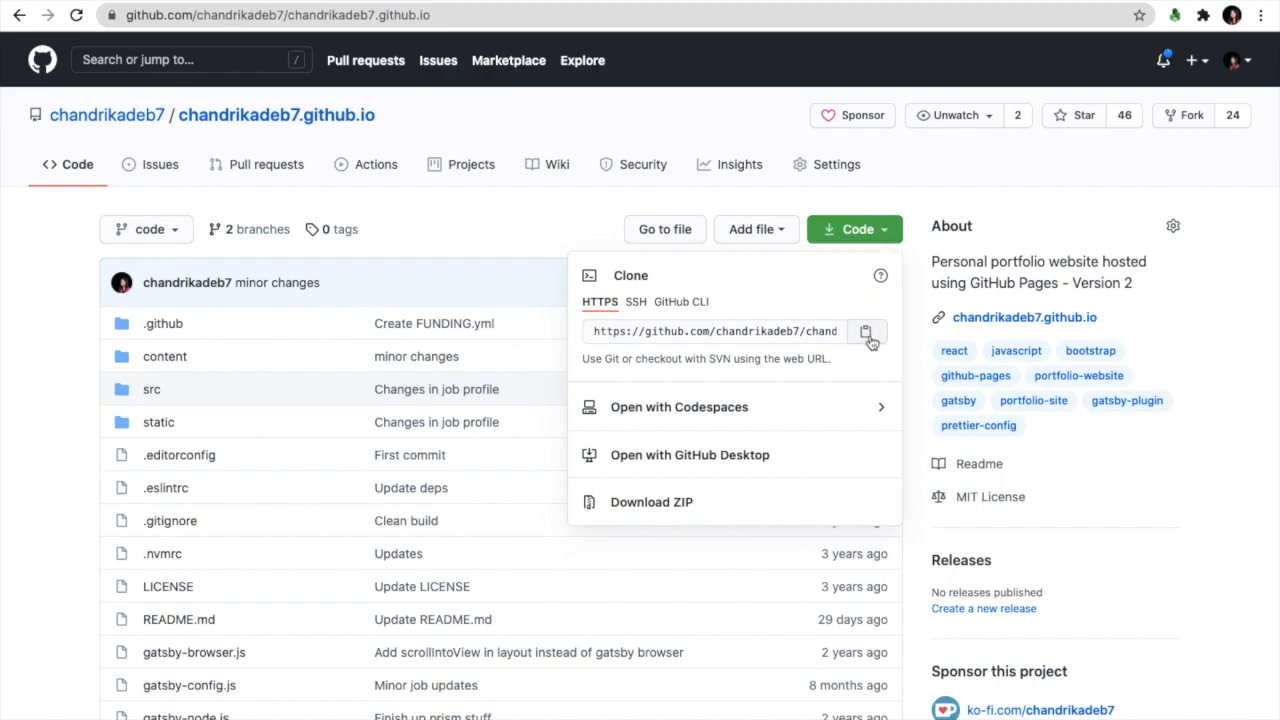
pyautogui.click(866, 331)
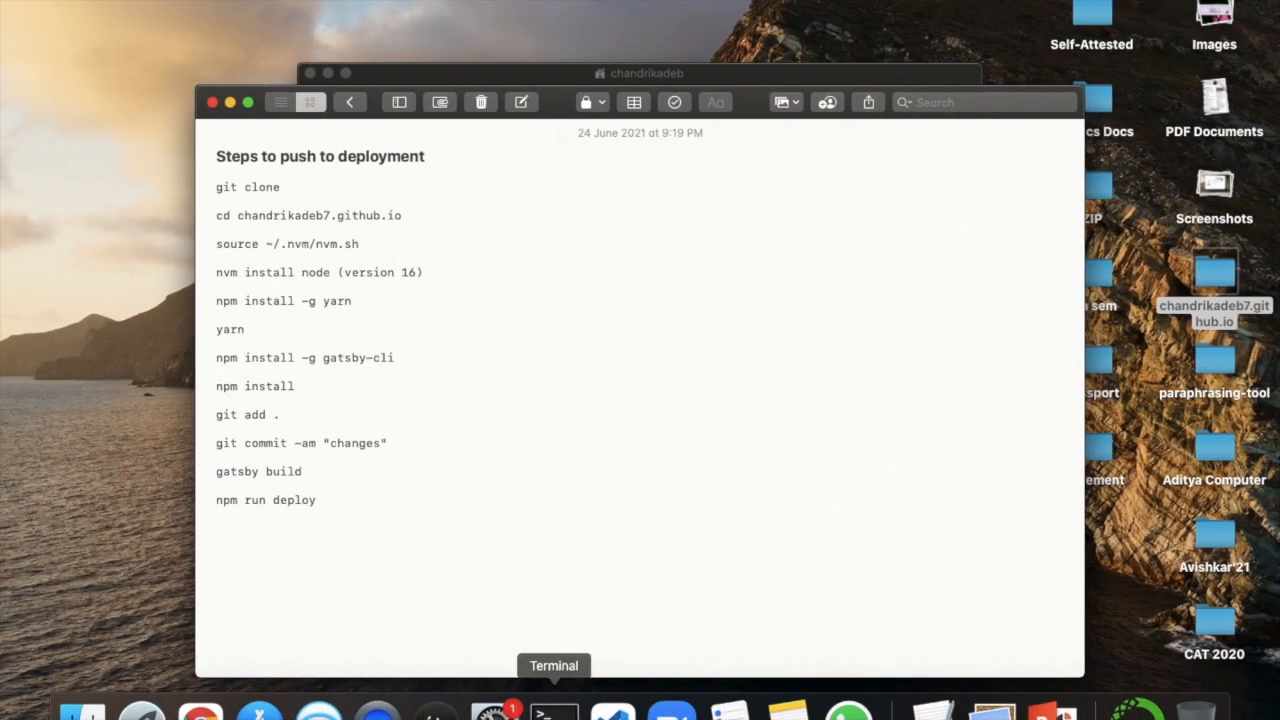
pyautogui.click(553, 711)
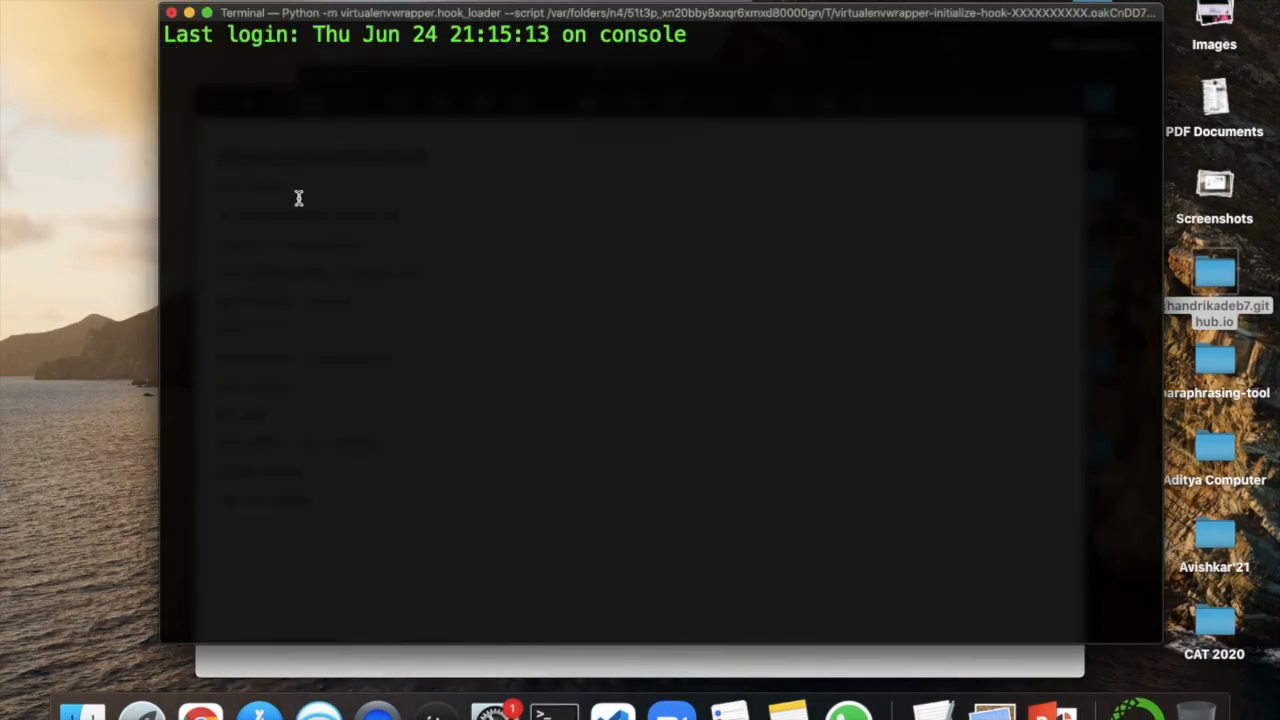
pyautogui.write('g')
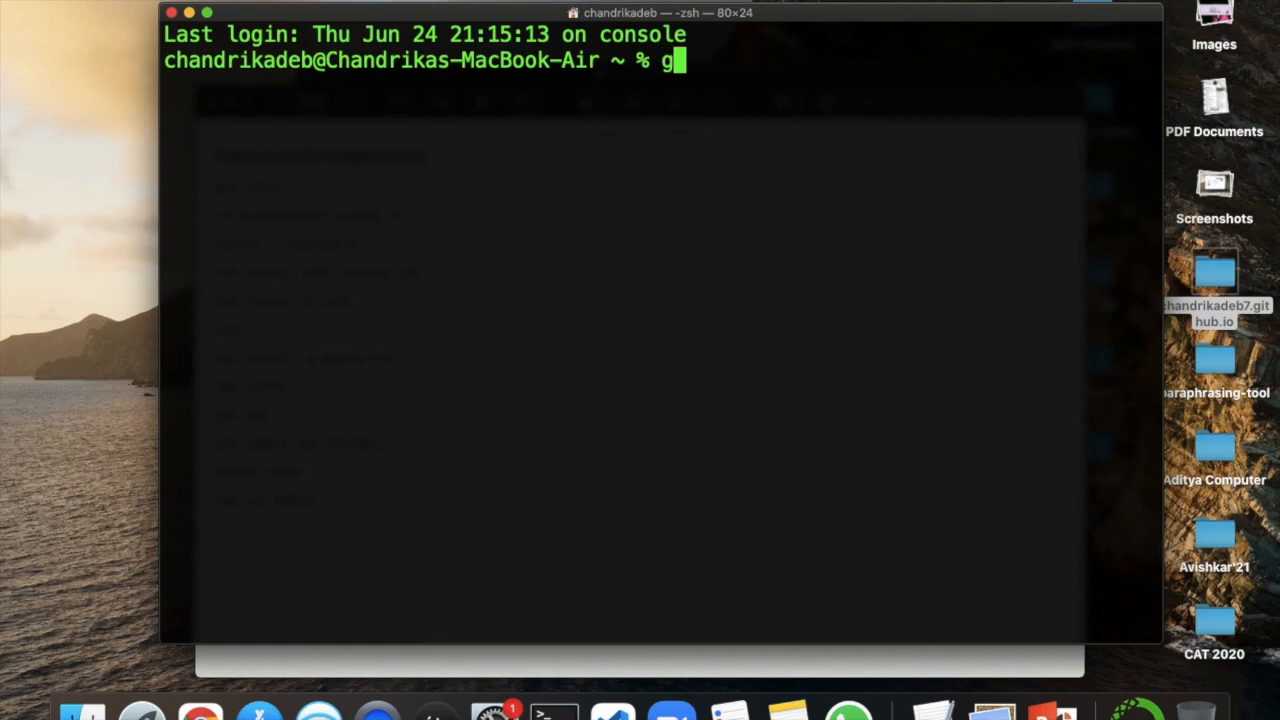
pyautogui.write('it clone')
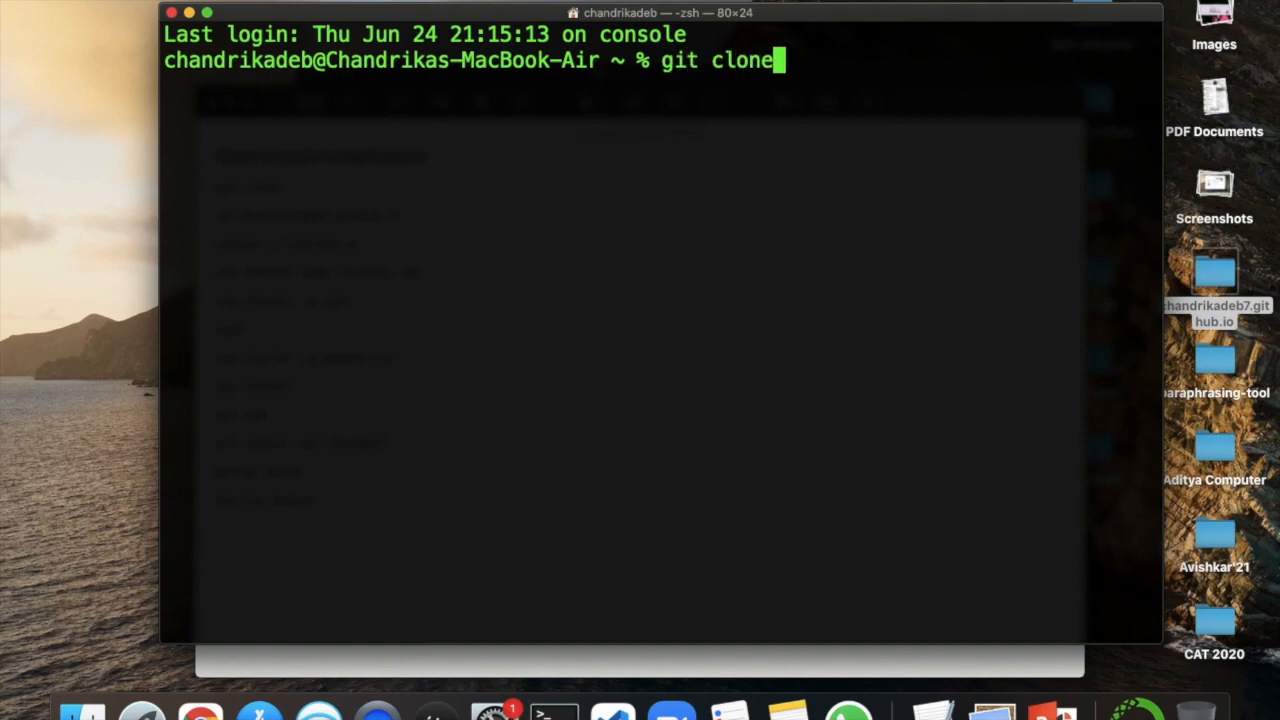
pyautogui.write('https://github.com/chandrikadeb7/chandrikadeb7.github.io.git')
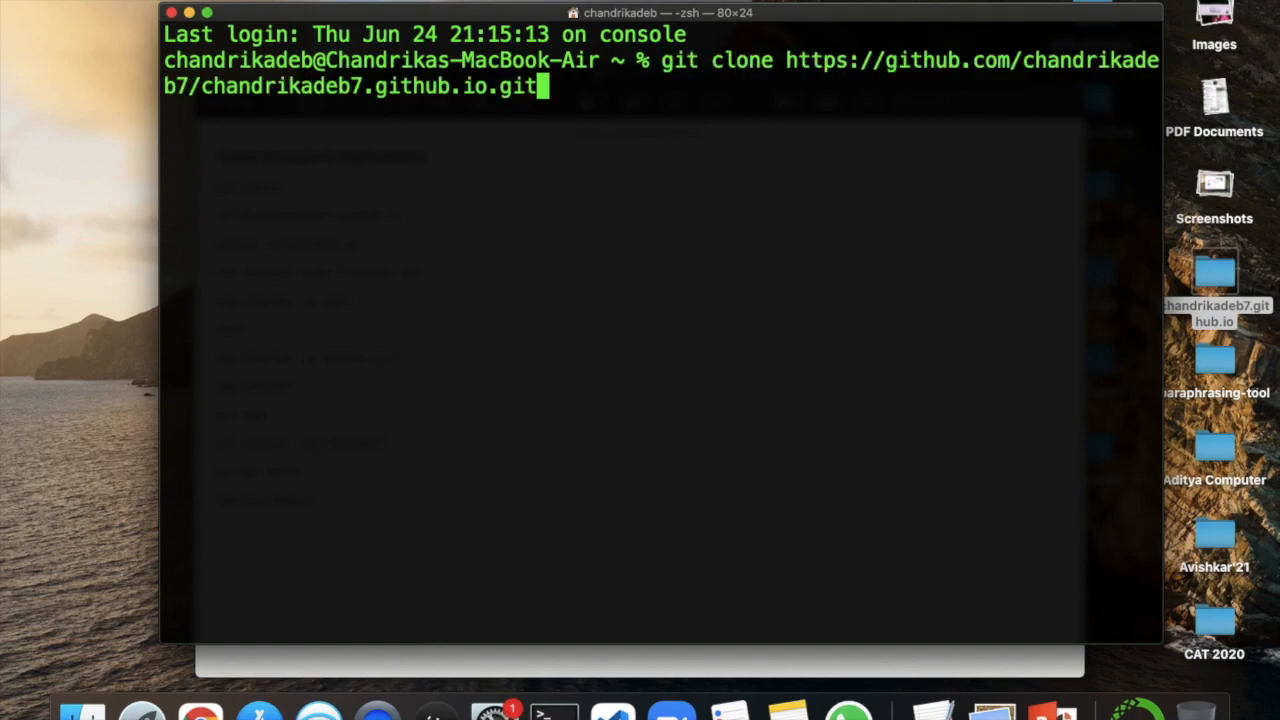
pyautogui.press('Return')
pyautogui.write('ls')
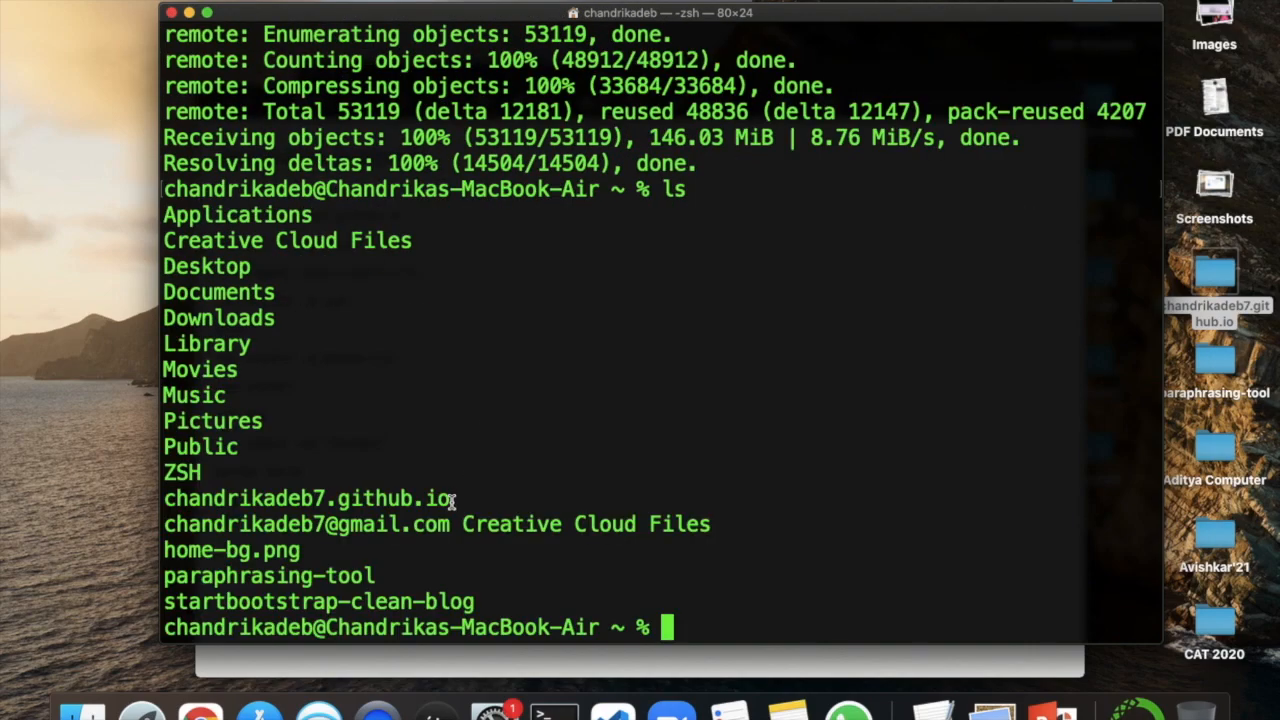
# - Enter the chandrikadeb7.github.io folder and install Node with nvm install node
pyautogui.write('c')
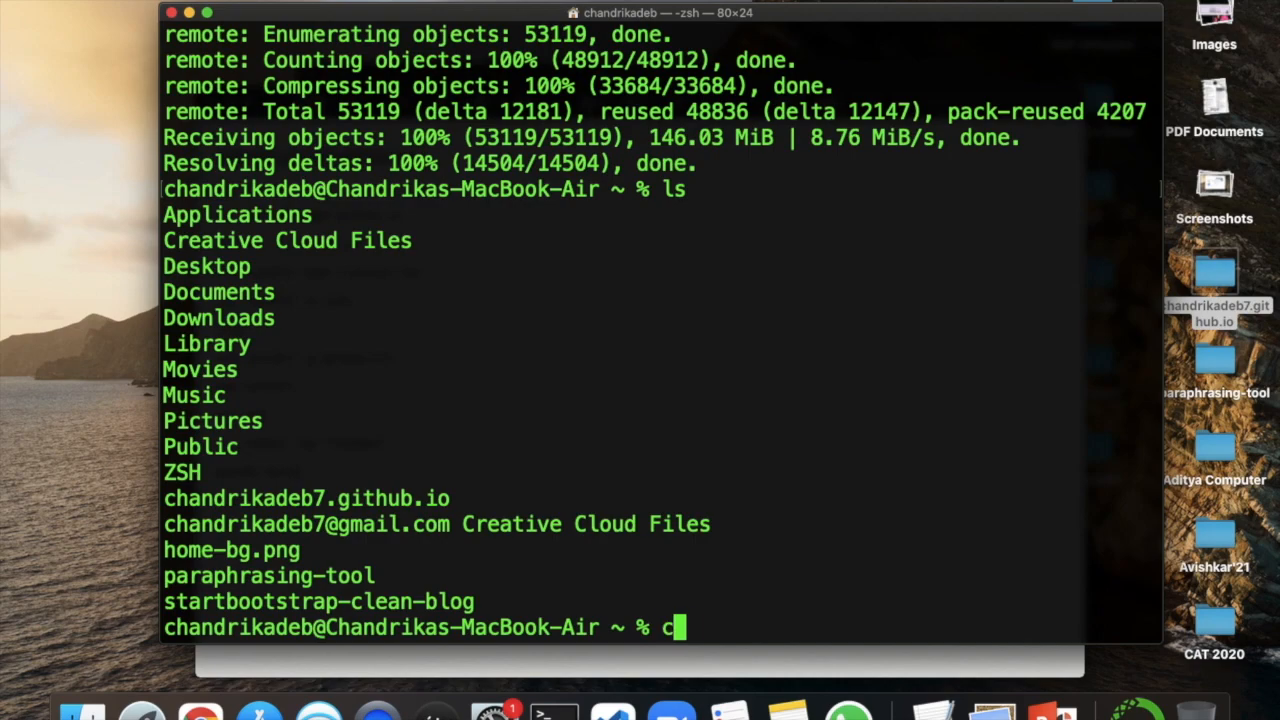
pyautogui.press('Return')
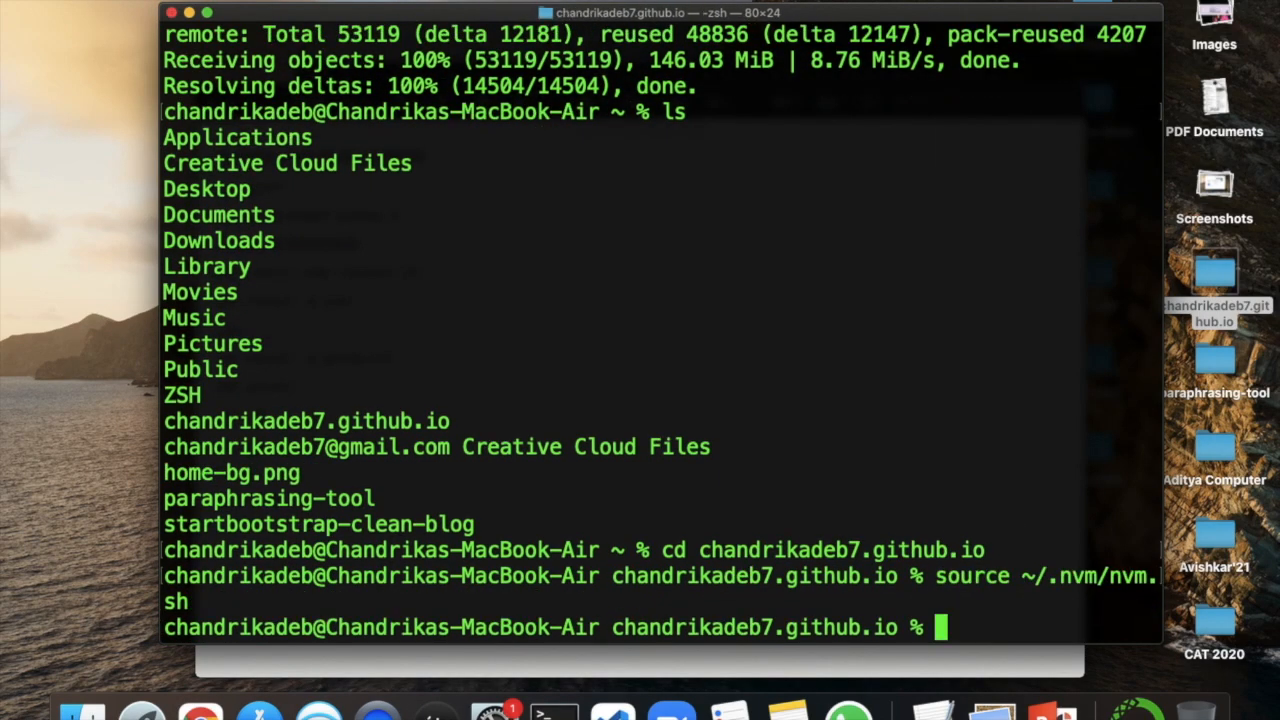
pyautogui.write('nvm install')
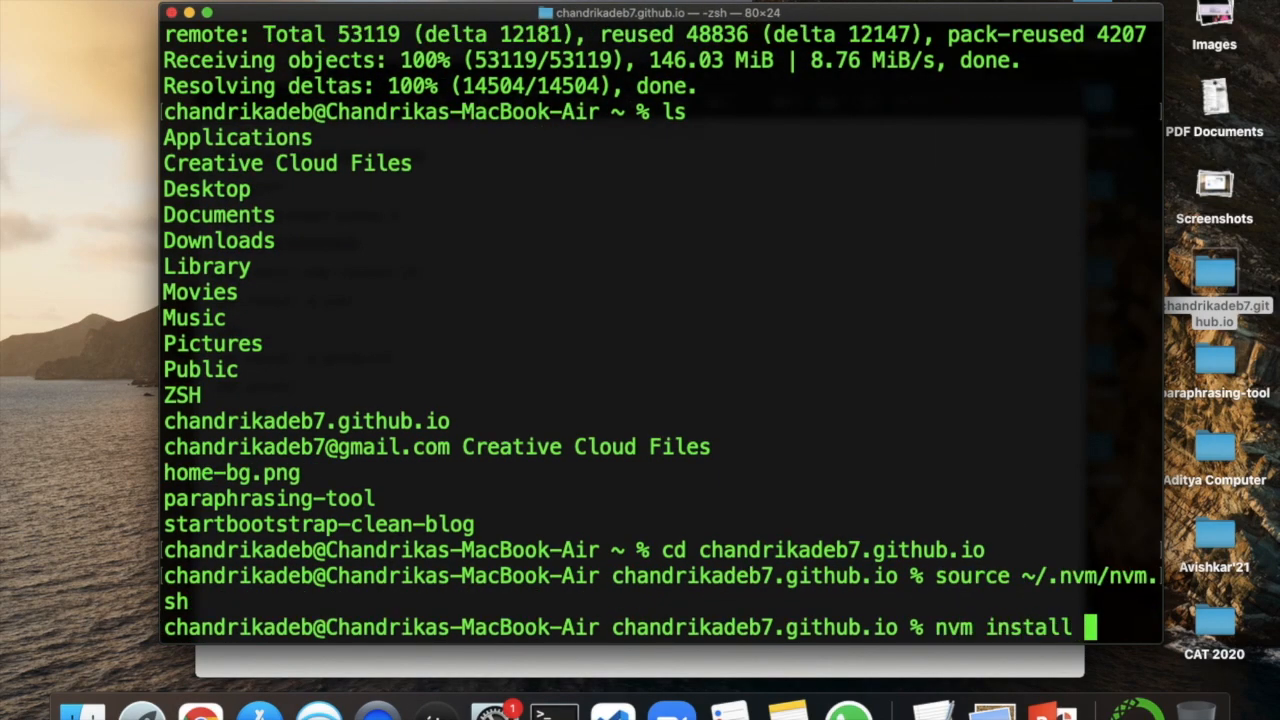
pyautogui.write('node')
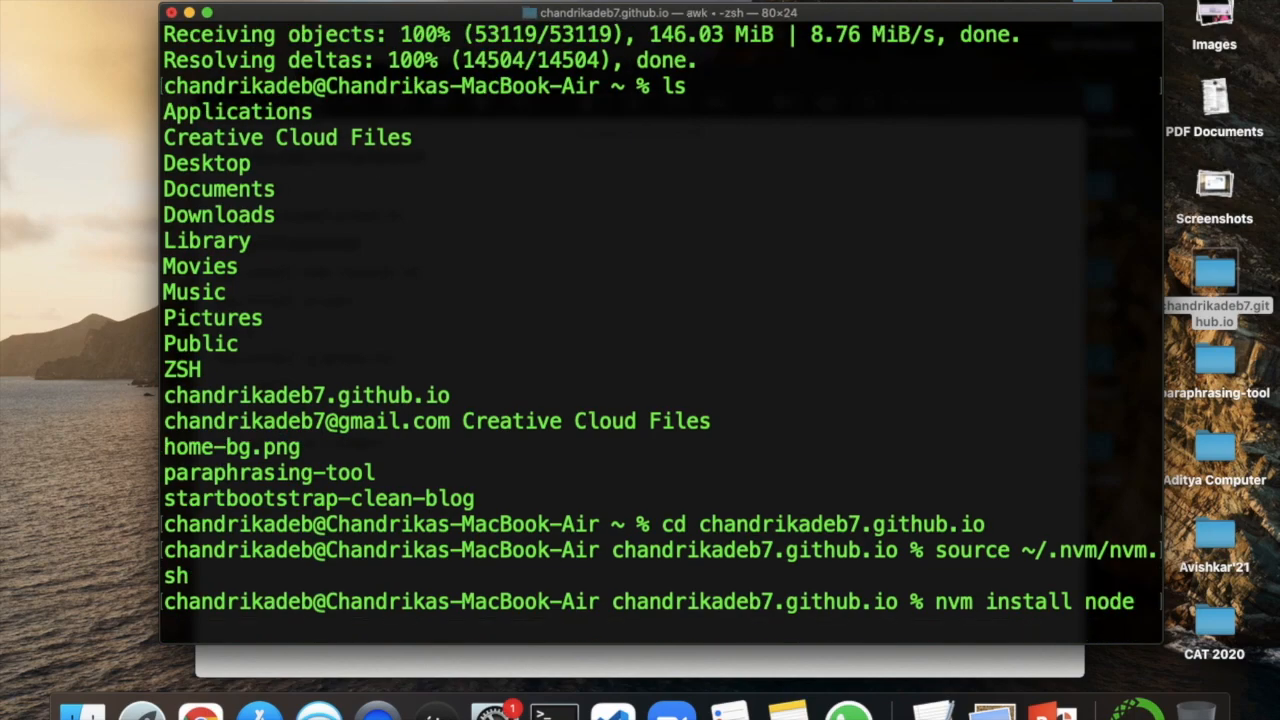
pyautogui.press('Return')
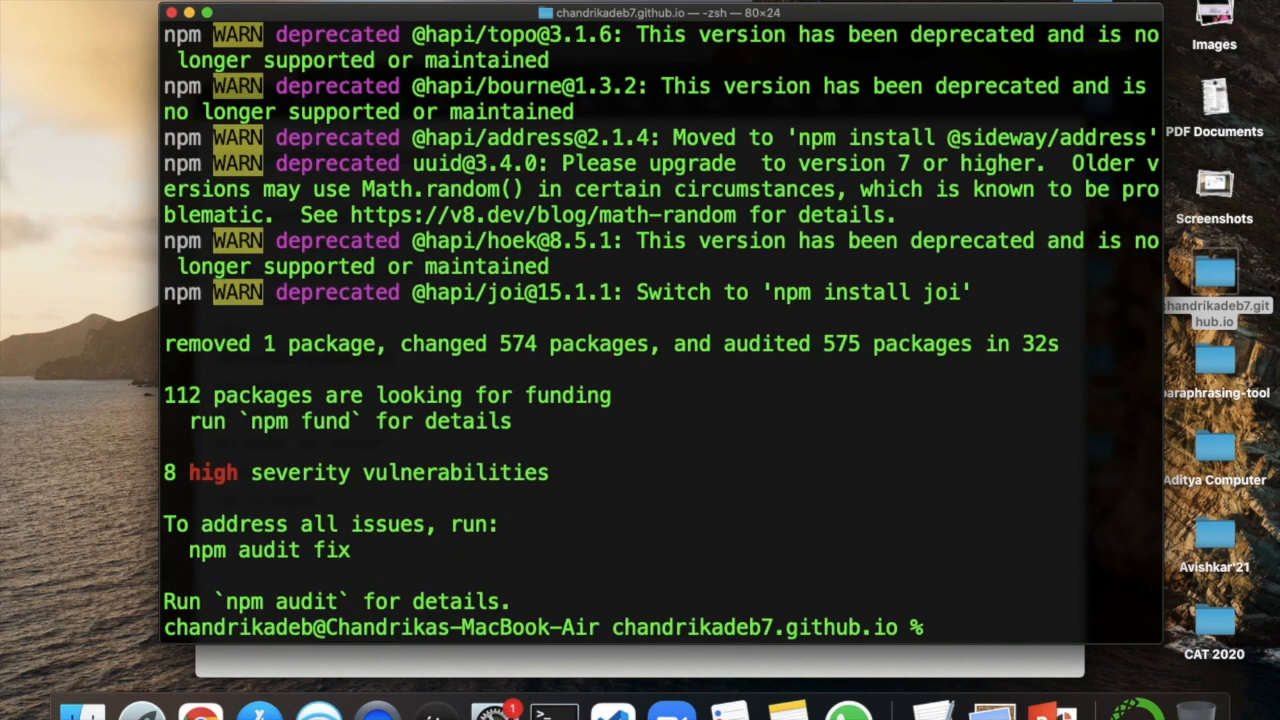
# - Run npm install in the project folder until 2370 packages are audited
pyautogui.write('npm in')
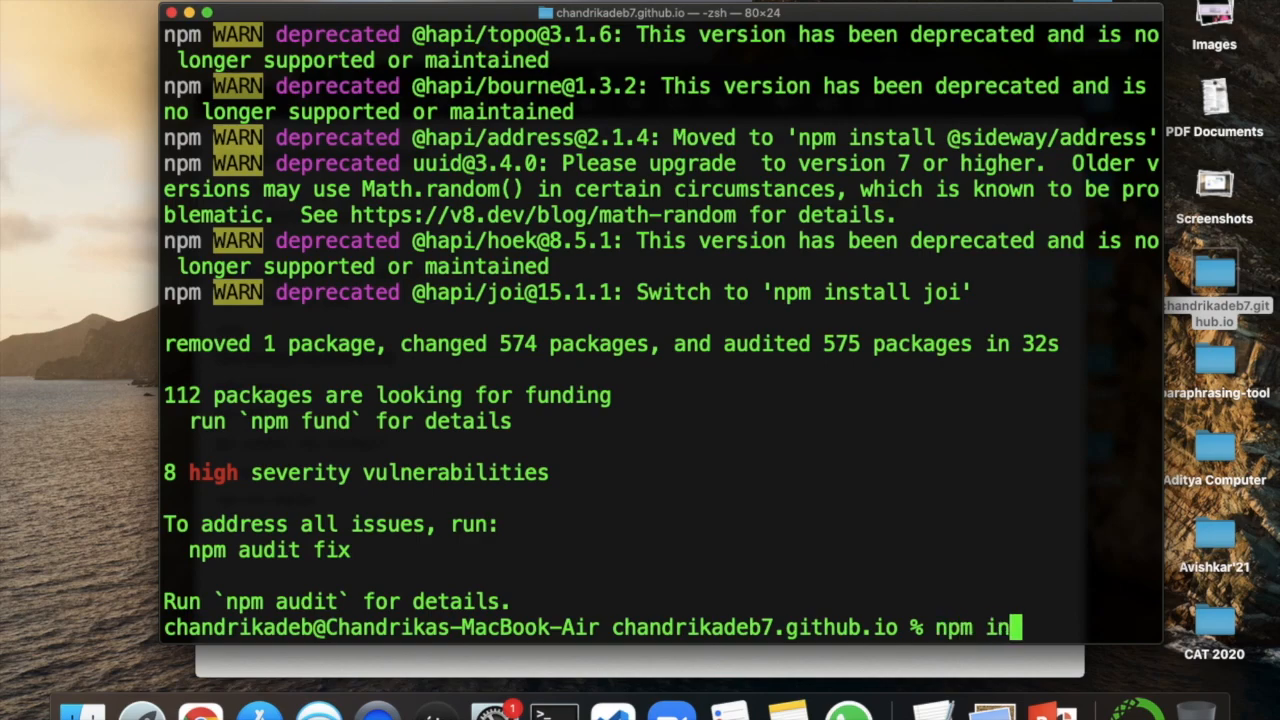
pyautogui.press('Return')
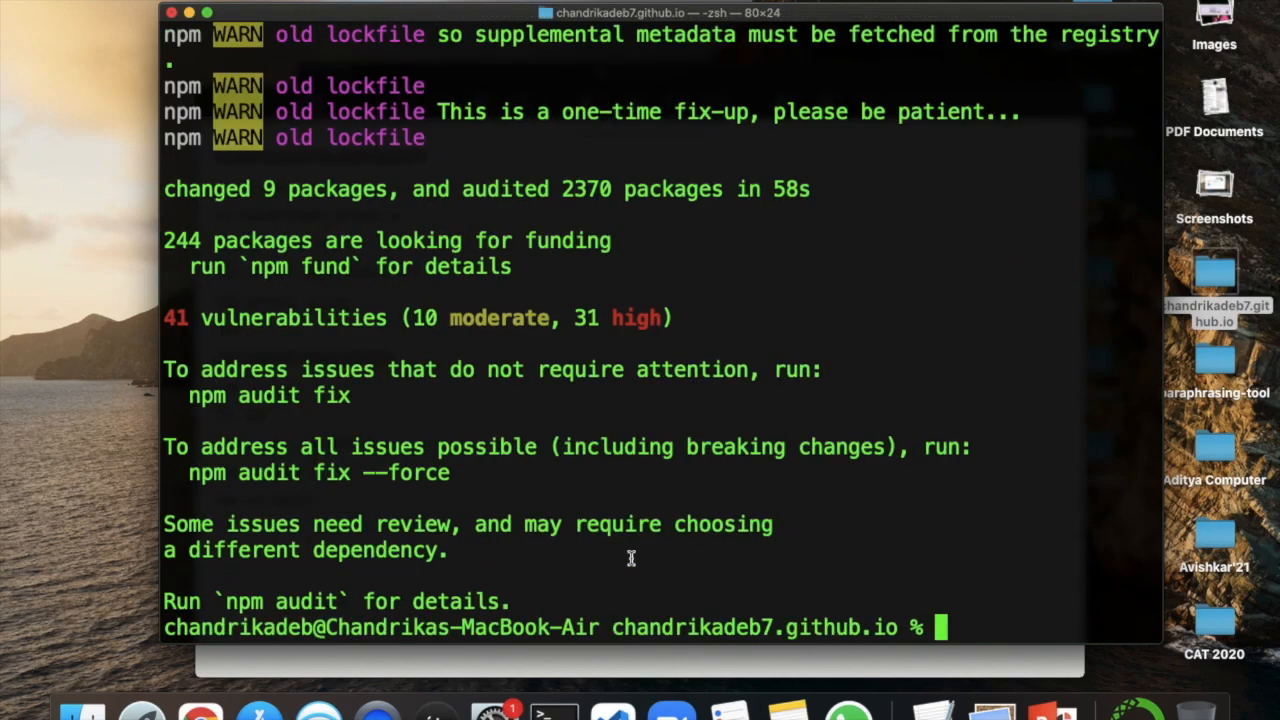
pyautogui.write('n')
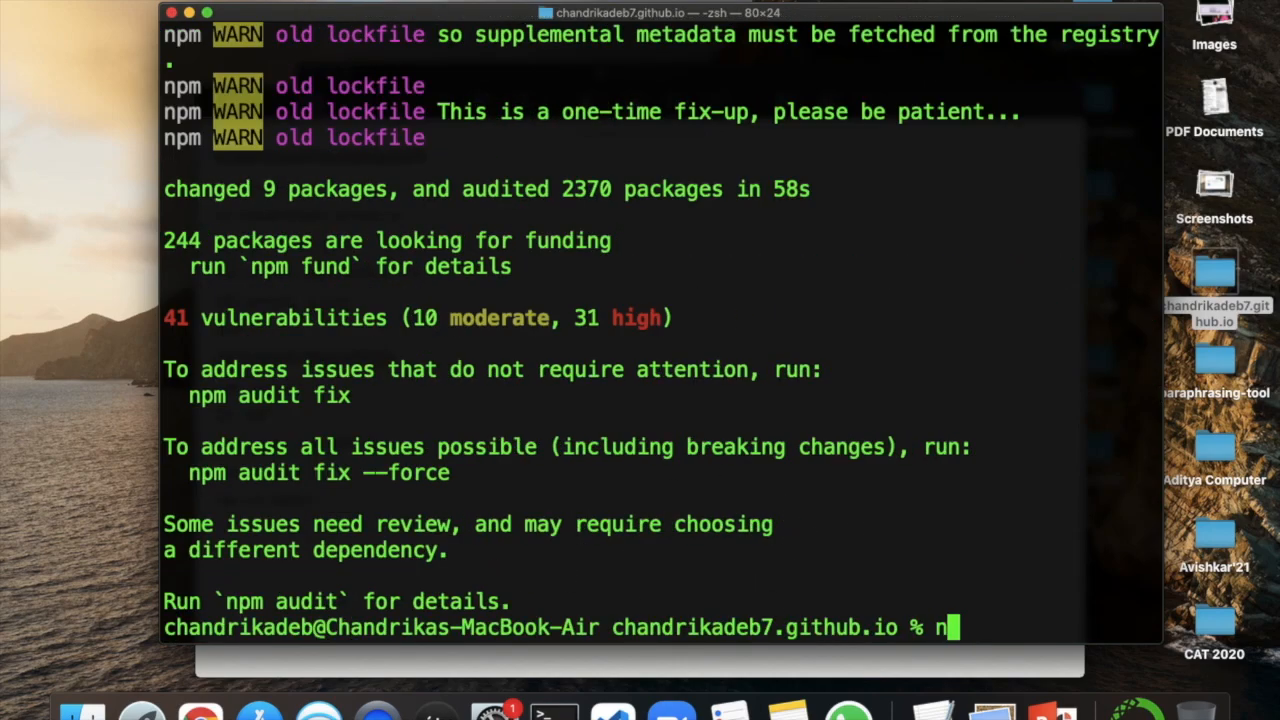
# - Launch the Gatsby dev server with npm start and follow its localhost:8000 build output
pyautogui.press('Return')
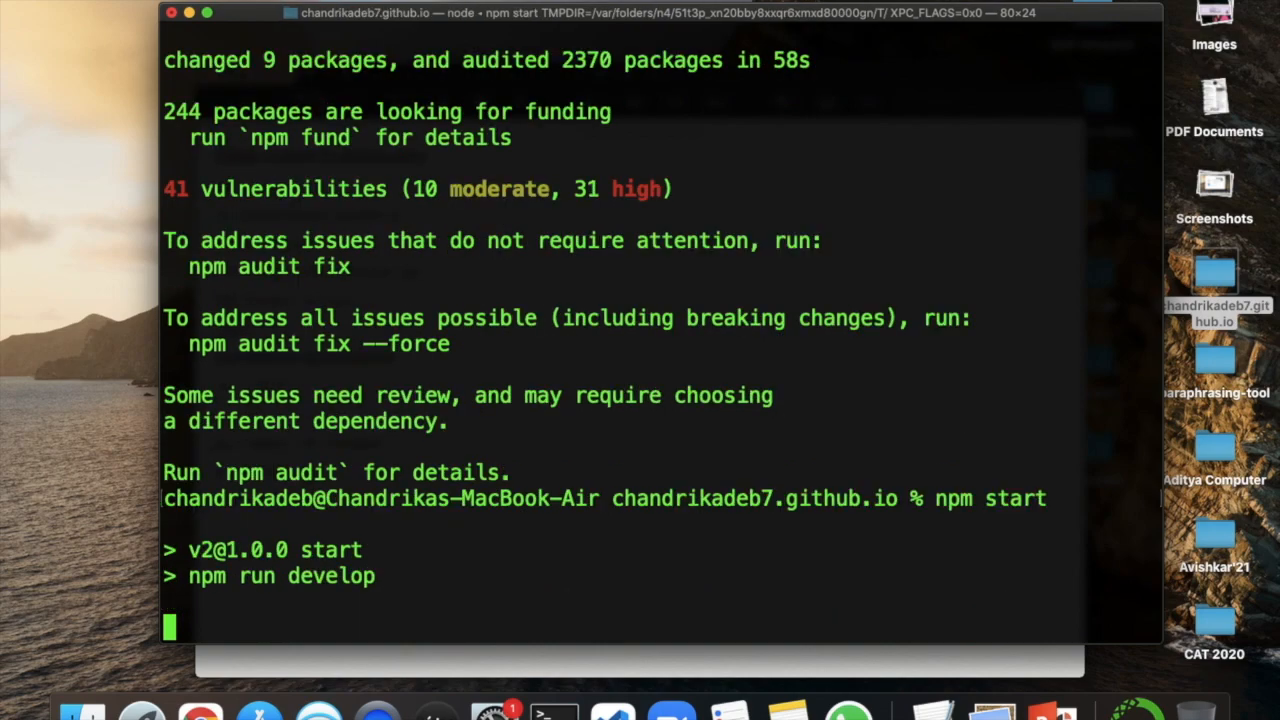
pyautogui.scroll(-3)
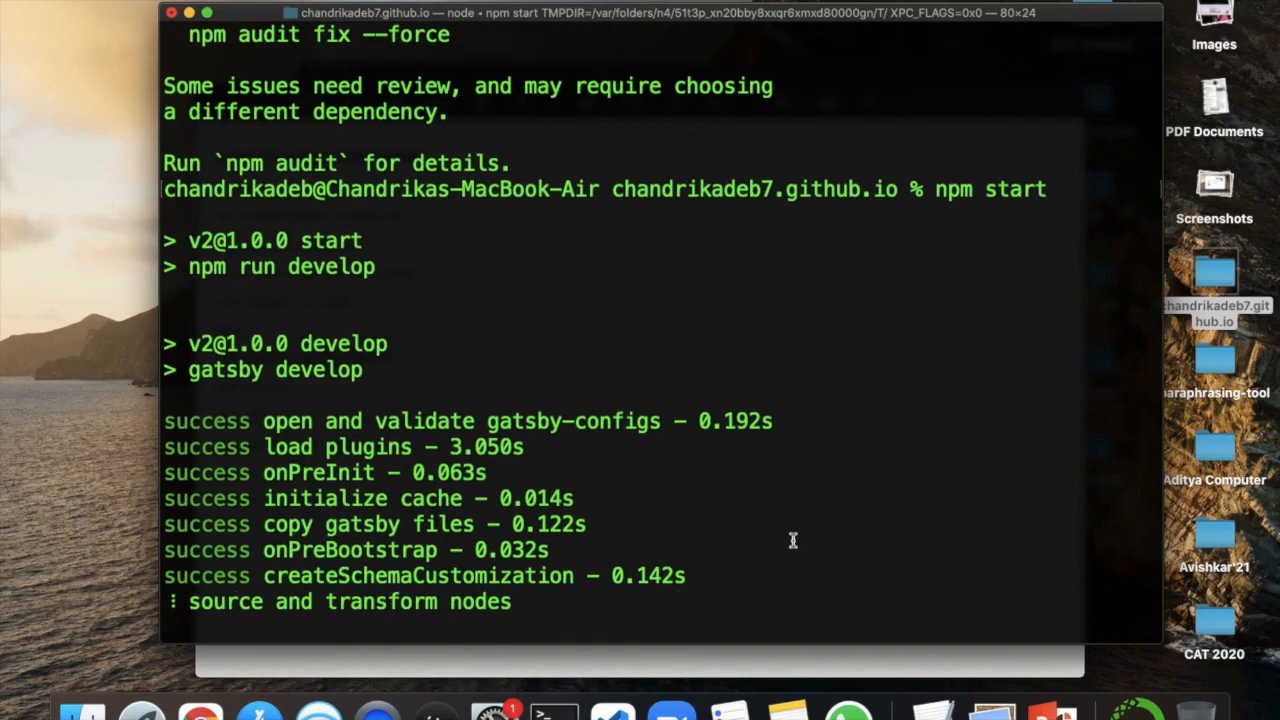
pyautogui.scroll(-3)
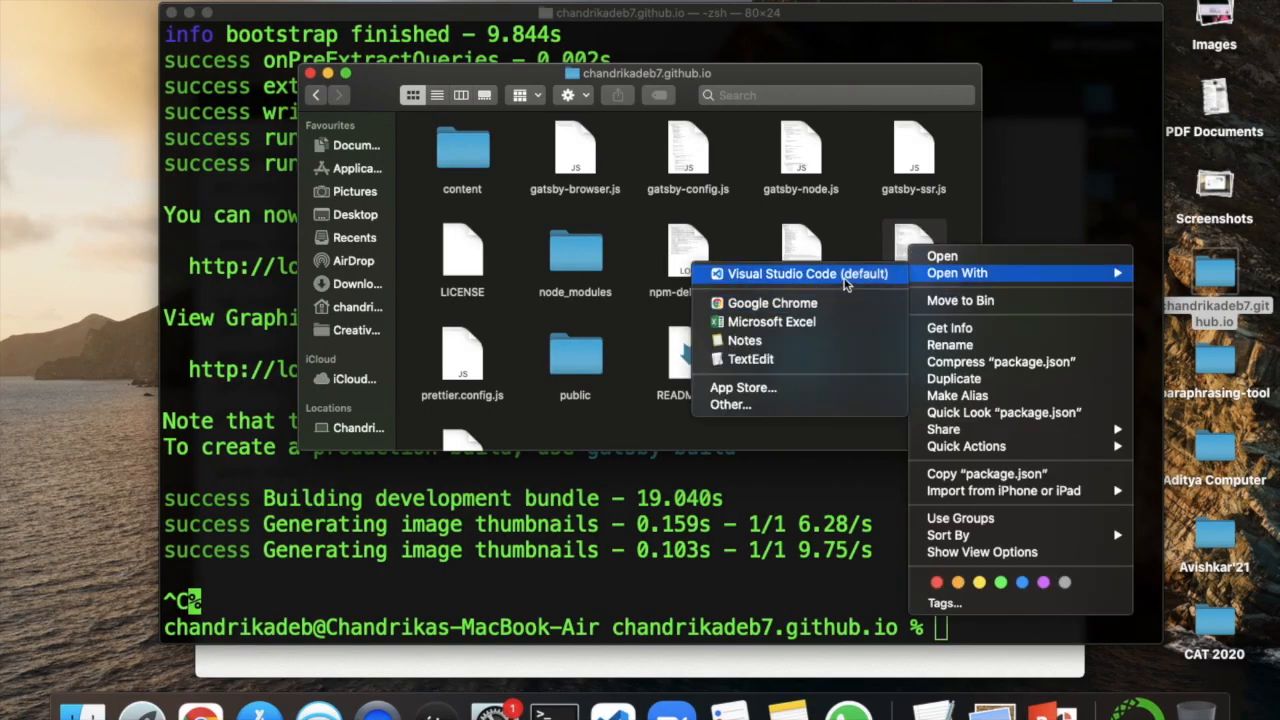
# - Open package.json in Visual Studio Code to review the gh-pages deploy script
pyautogui.click(806, 273)
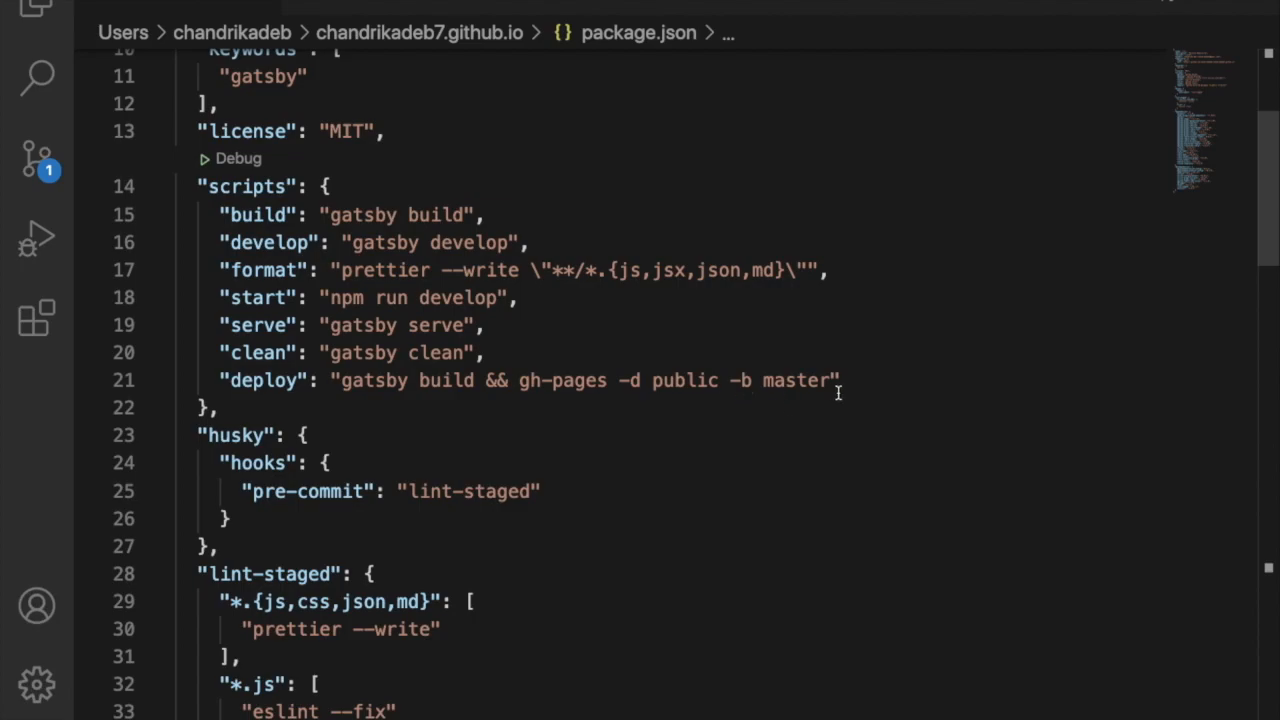
pyautogui.moveTo(627, 505)
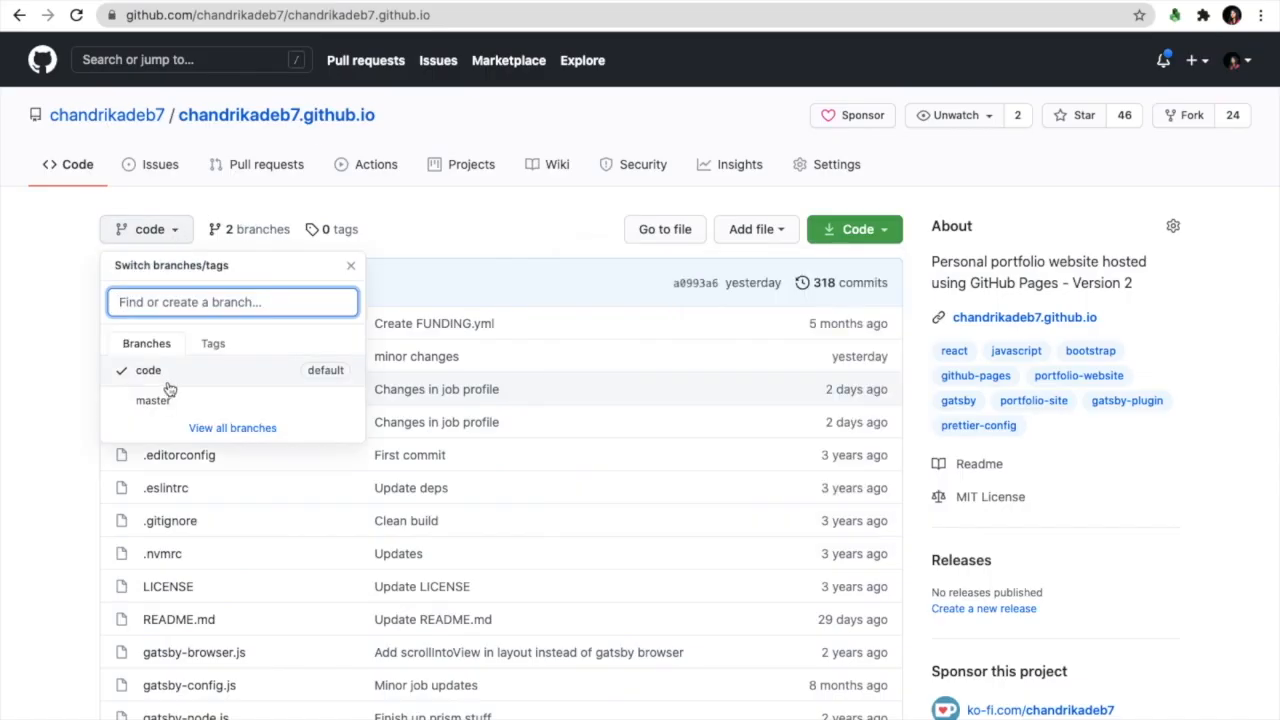
# - Dismiss the branch list and open the repository's Settings > Pages section
pyautogui.click(836, 164)
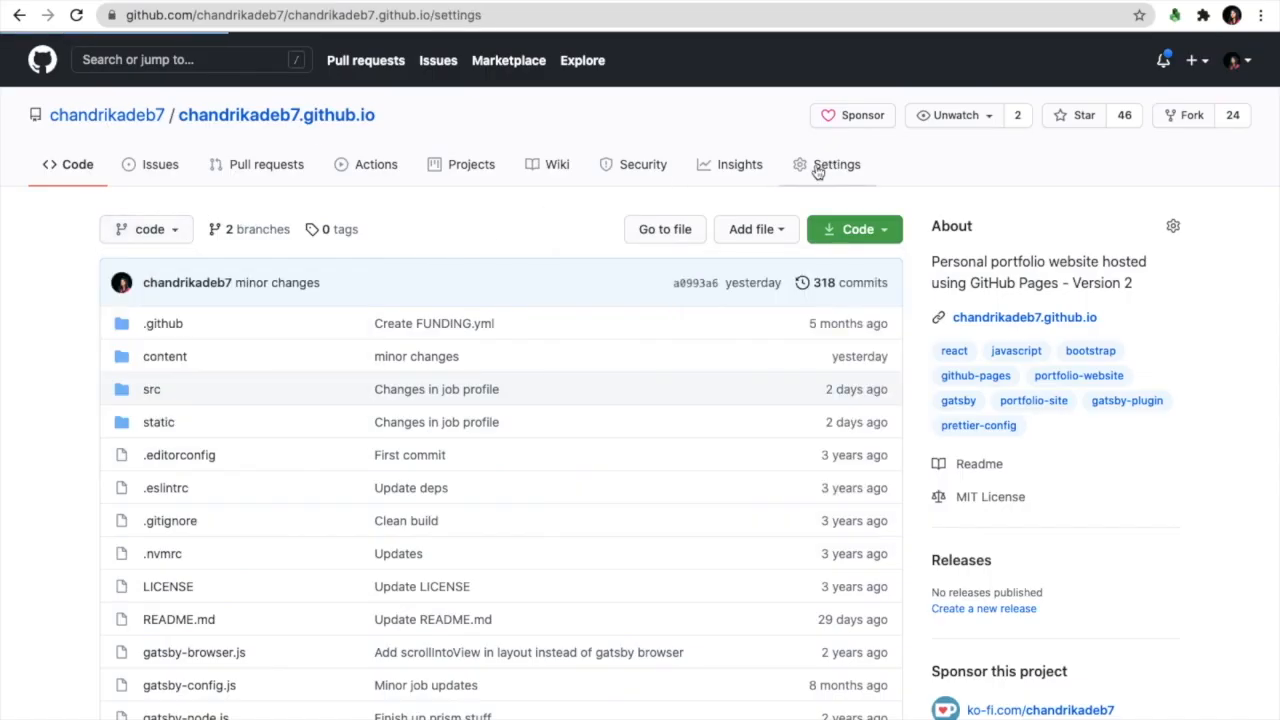
pyautogui.click(836, 164)
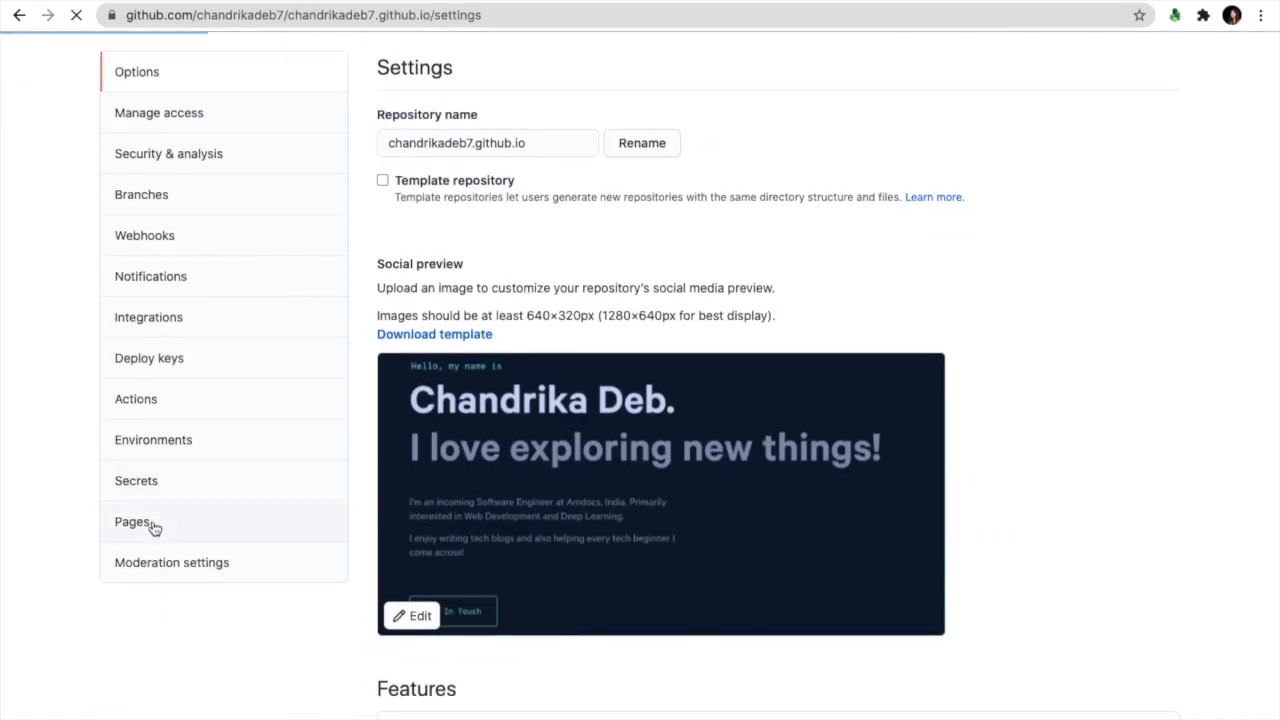
pyautogui.click(131, 521)
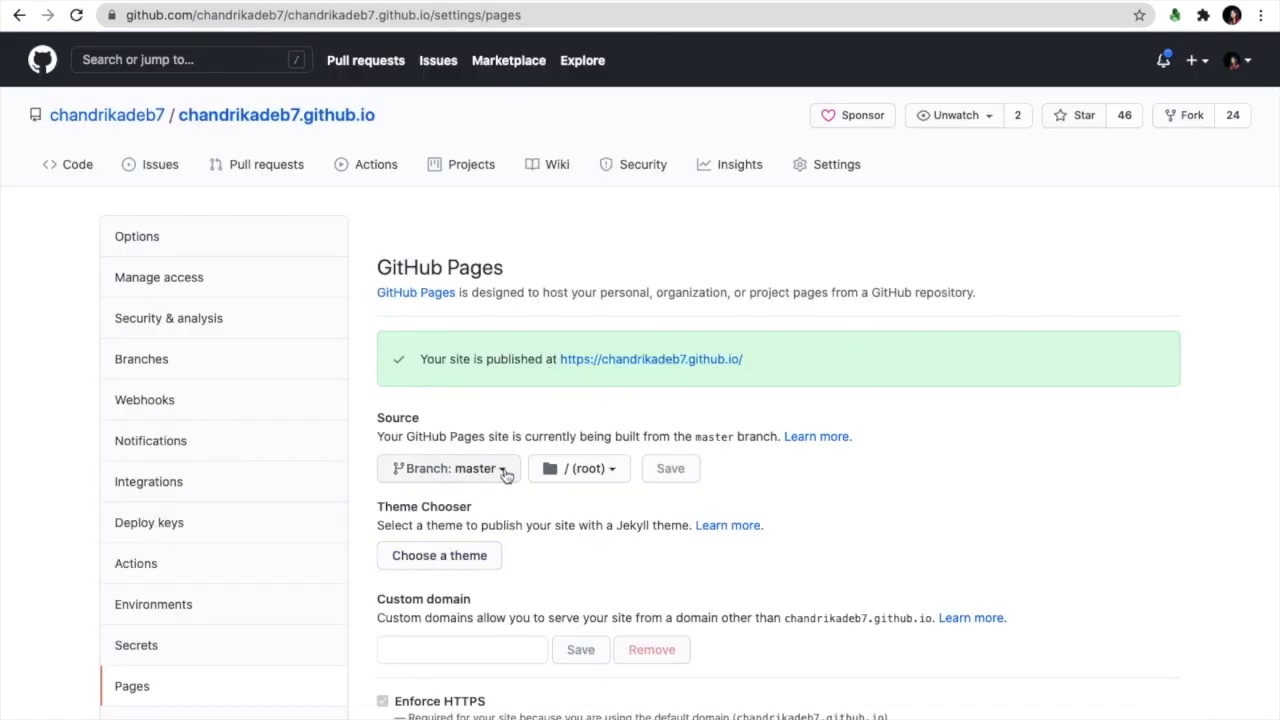
pyautogui.moveTo(553, 8)
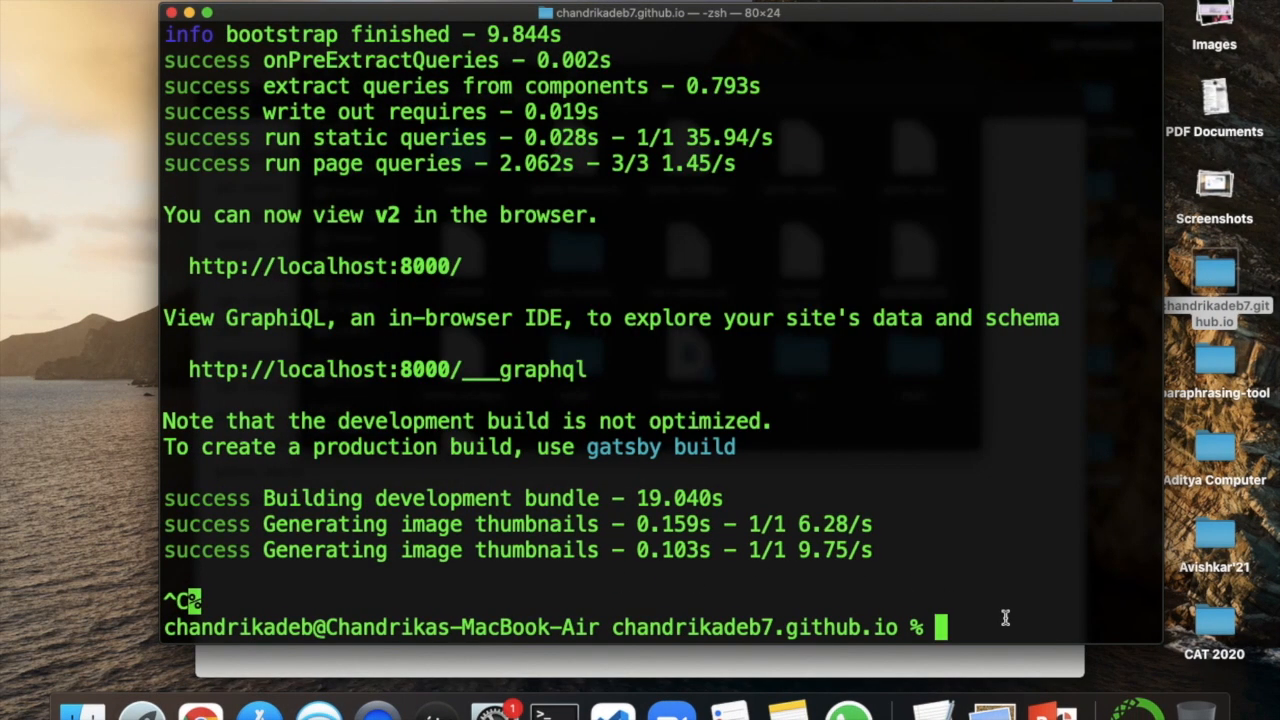
# - Enter a Gatsby command in Terminal to run the production build
pyautogui.write('gatsby develop')
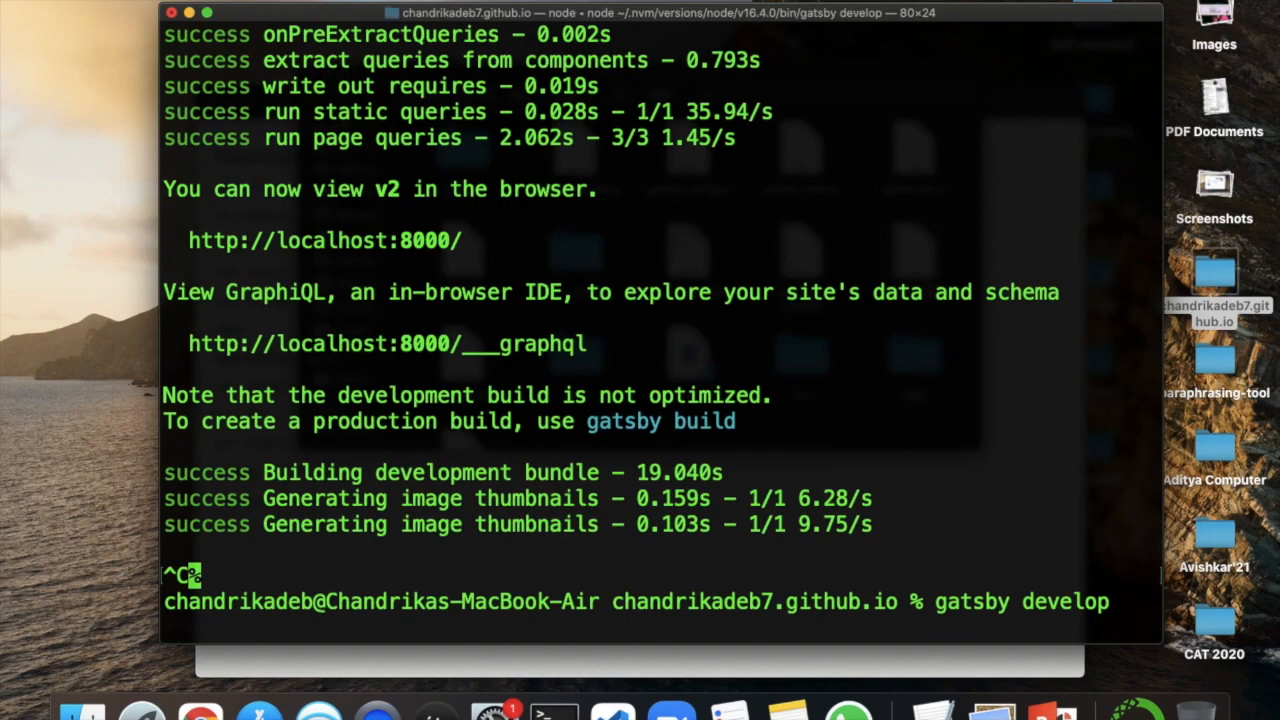
pyautogui.write('g')
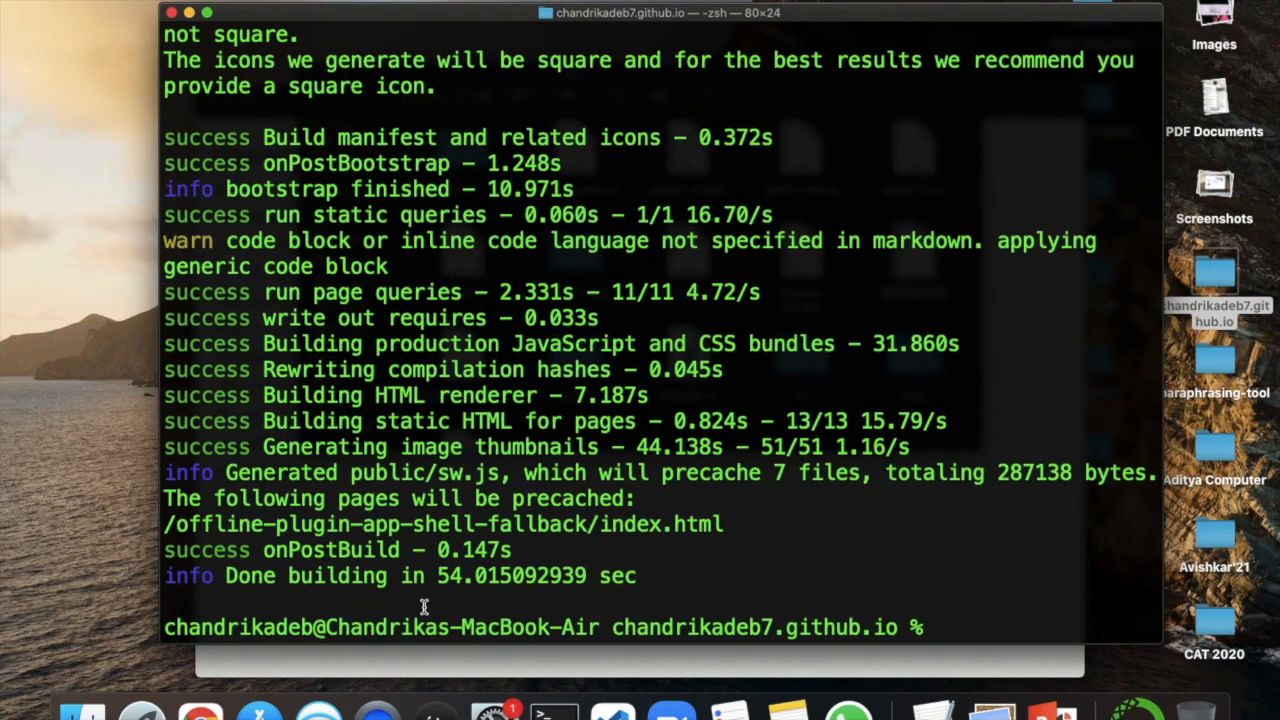
# - Run npm run deploy to build the Gatsby site and publish it to gh-pages
pyautogui.write('npm run')
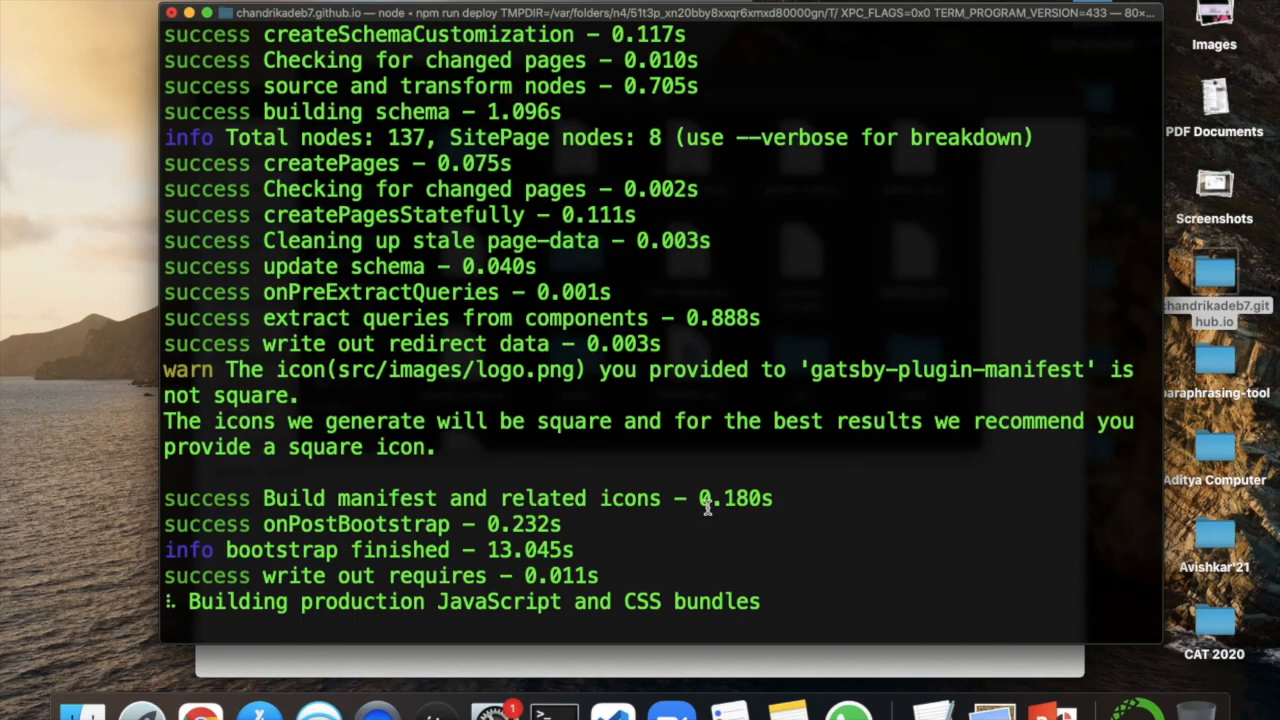
pyautogui.scroll(-3)
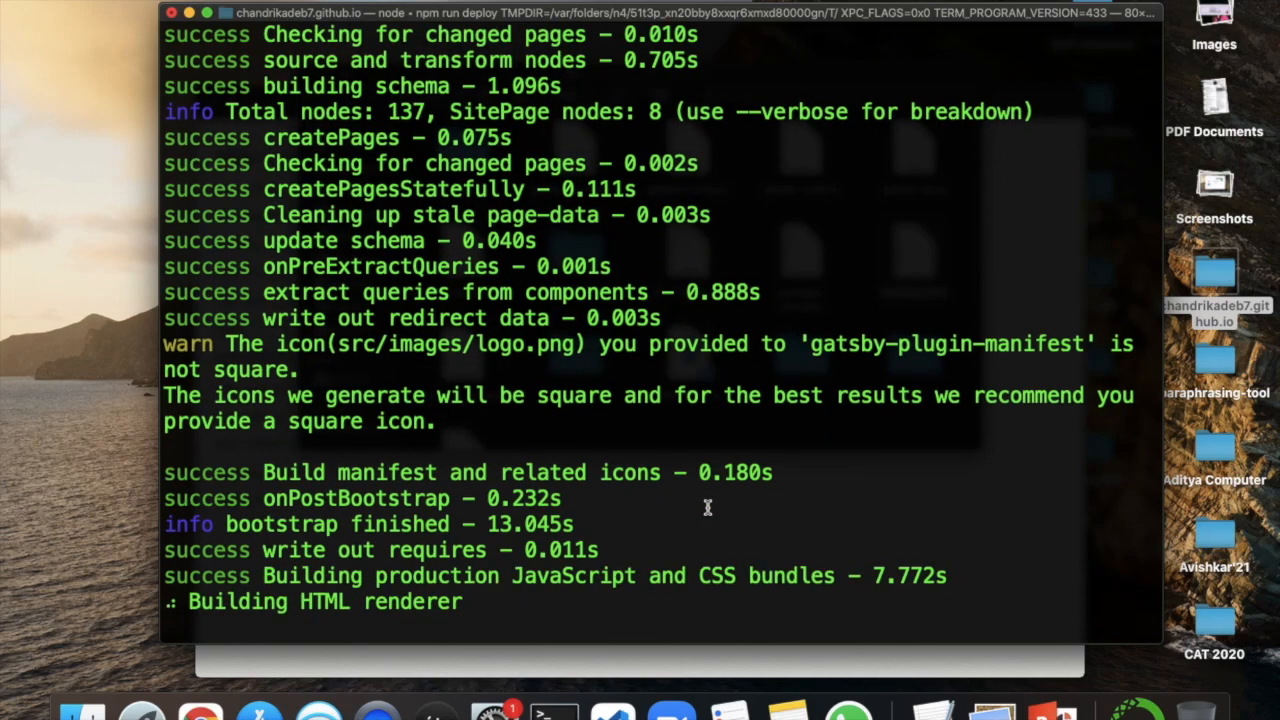
pyautogui.scroll(-3)
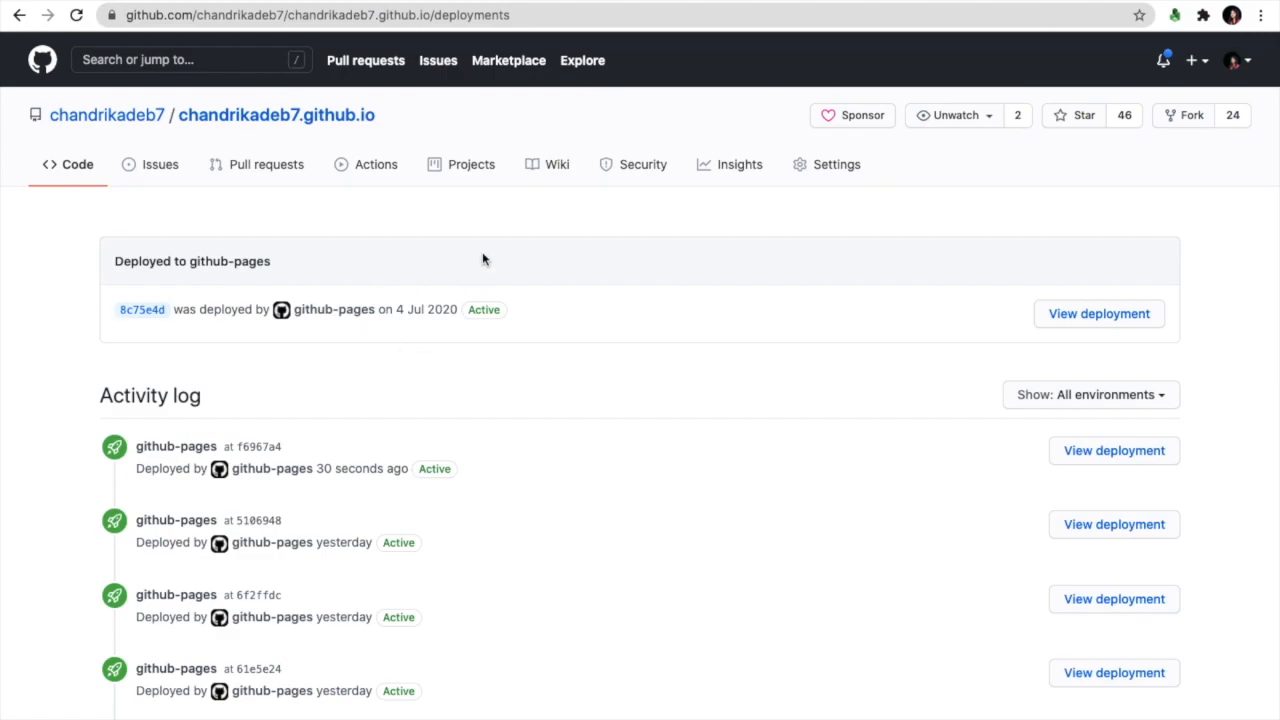
pyautogui.moveTo(166, 229)
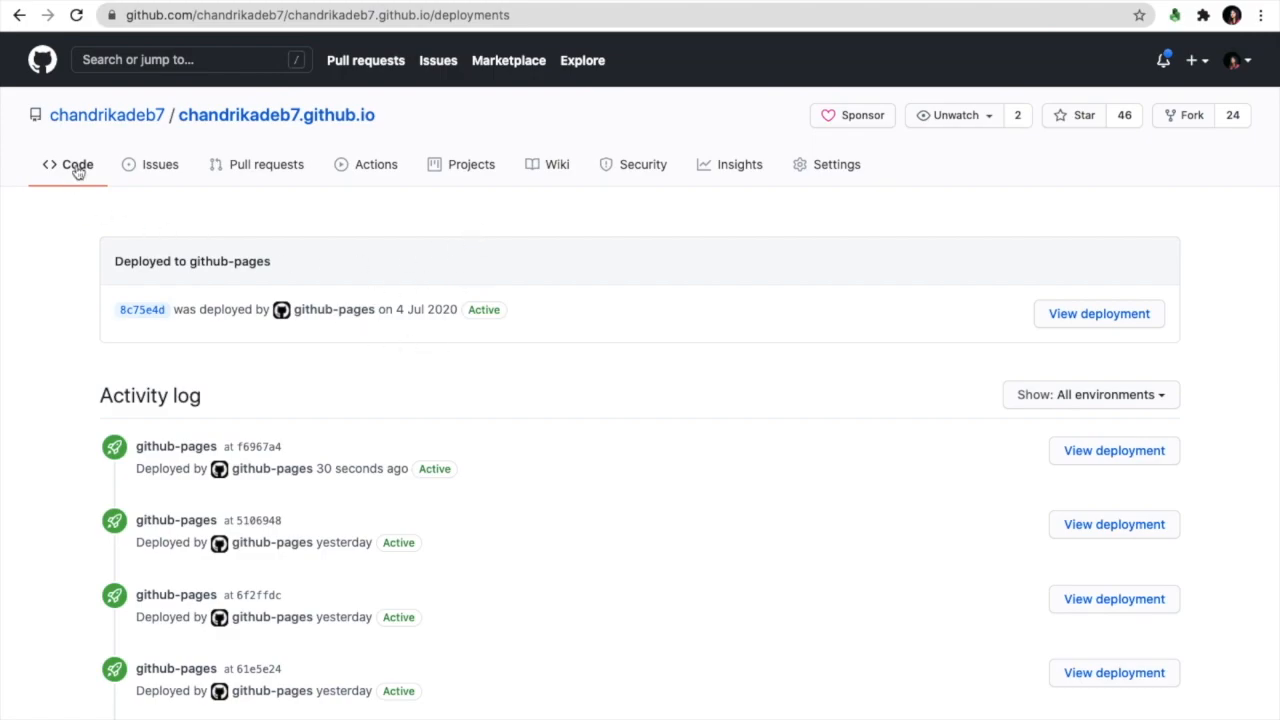
pyautogui.moveTo(430, 469)
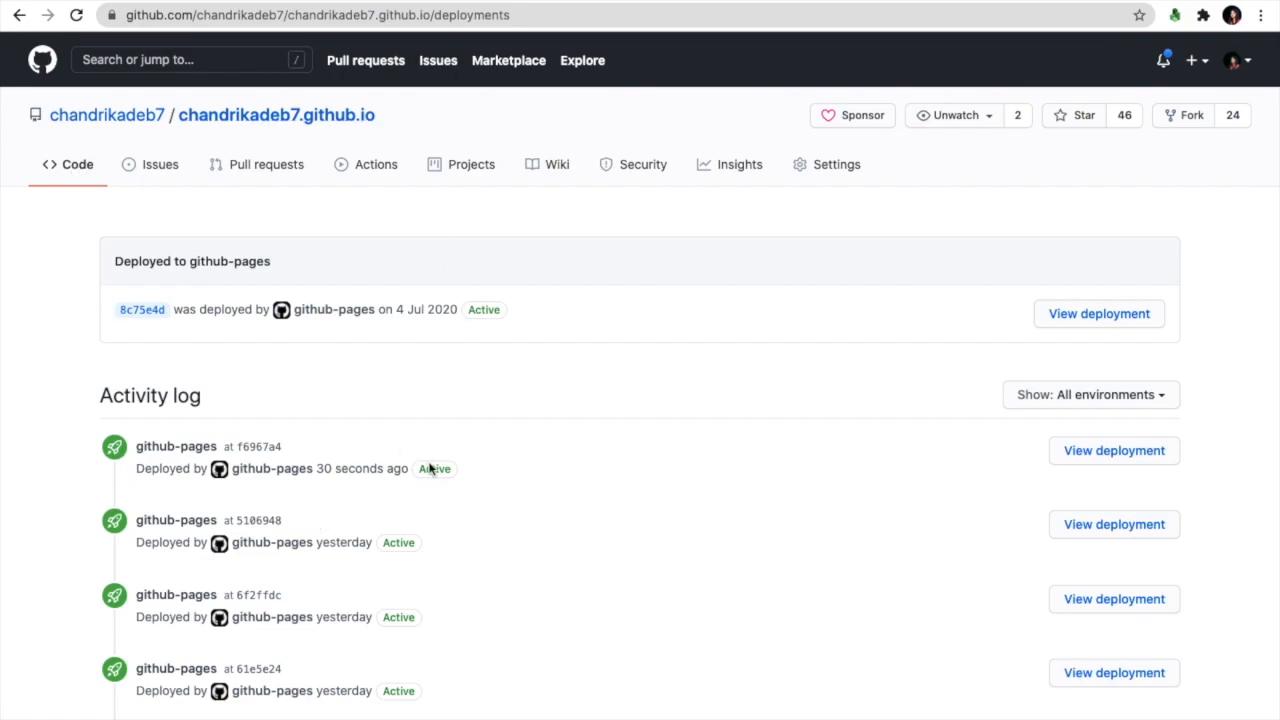
pyautogui.moveTo(435, 468)
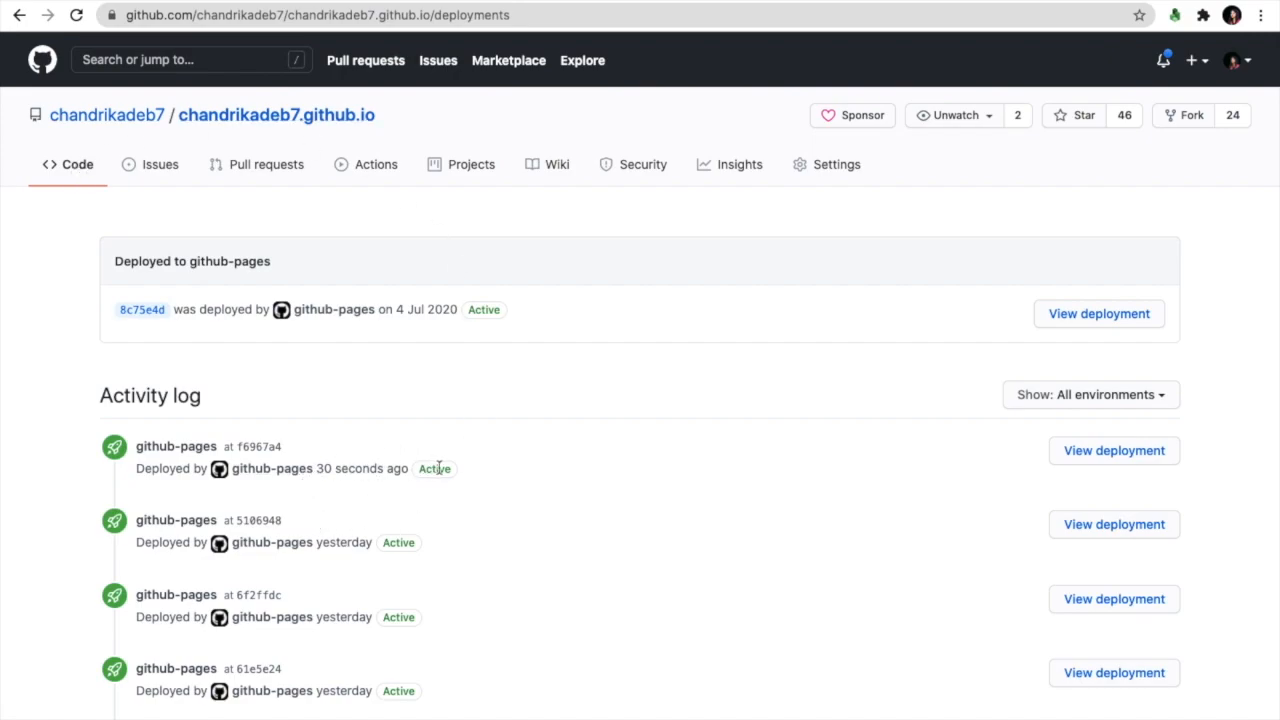
pyautogui.moveTo(434, 468)
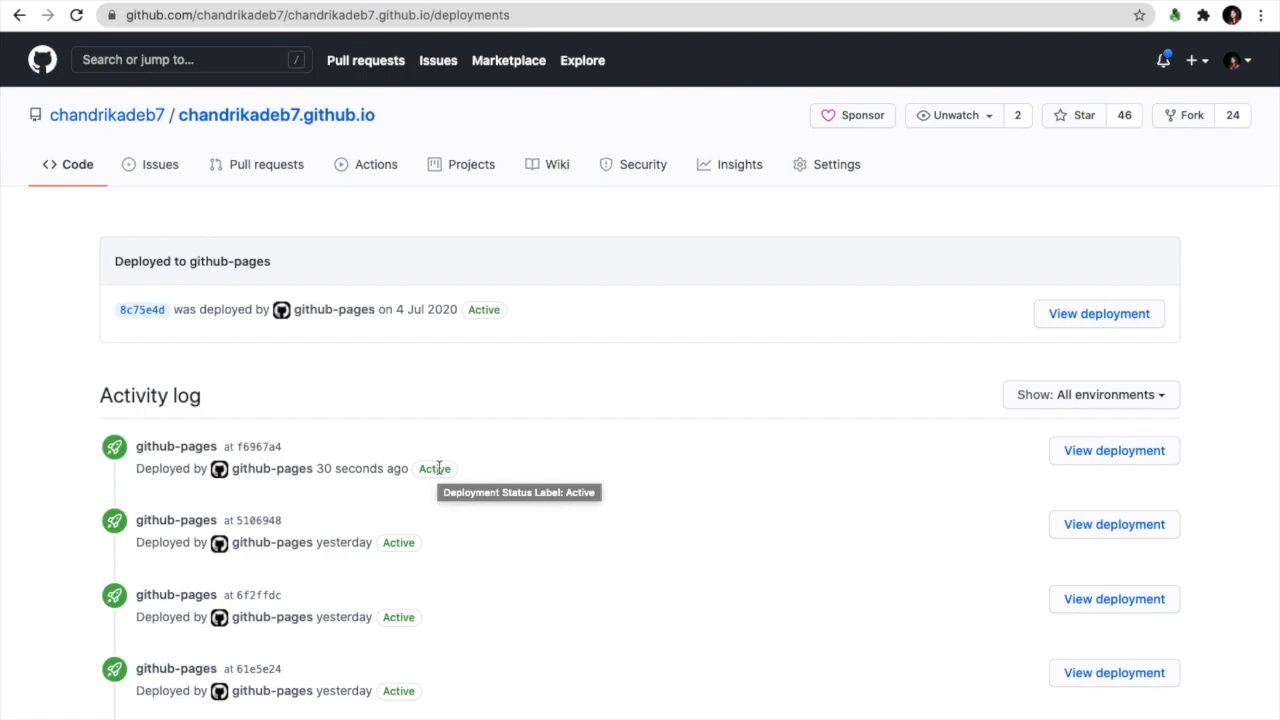
pyautogui.moveTo(377, 492)
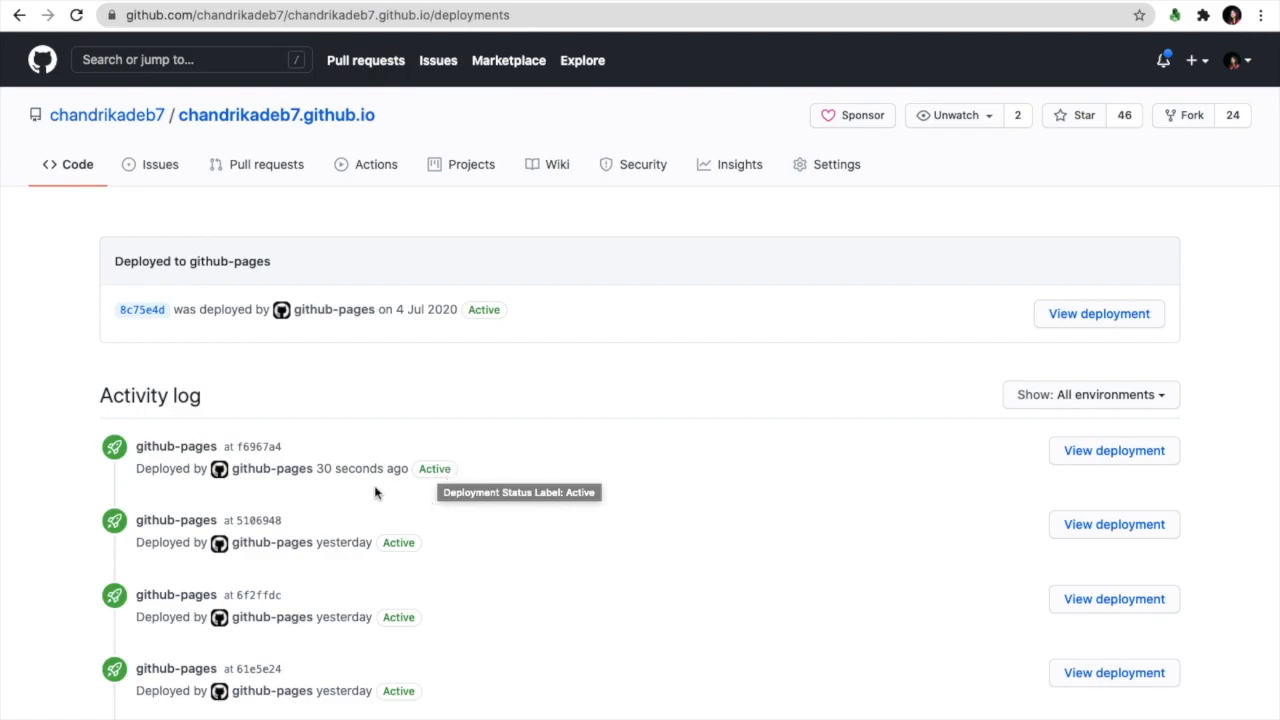
pyautogui.moveTo(825, 466)
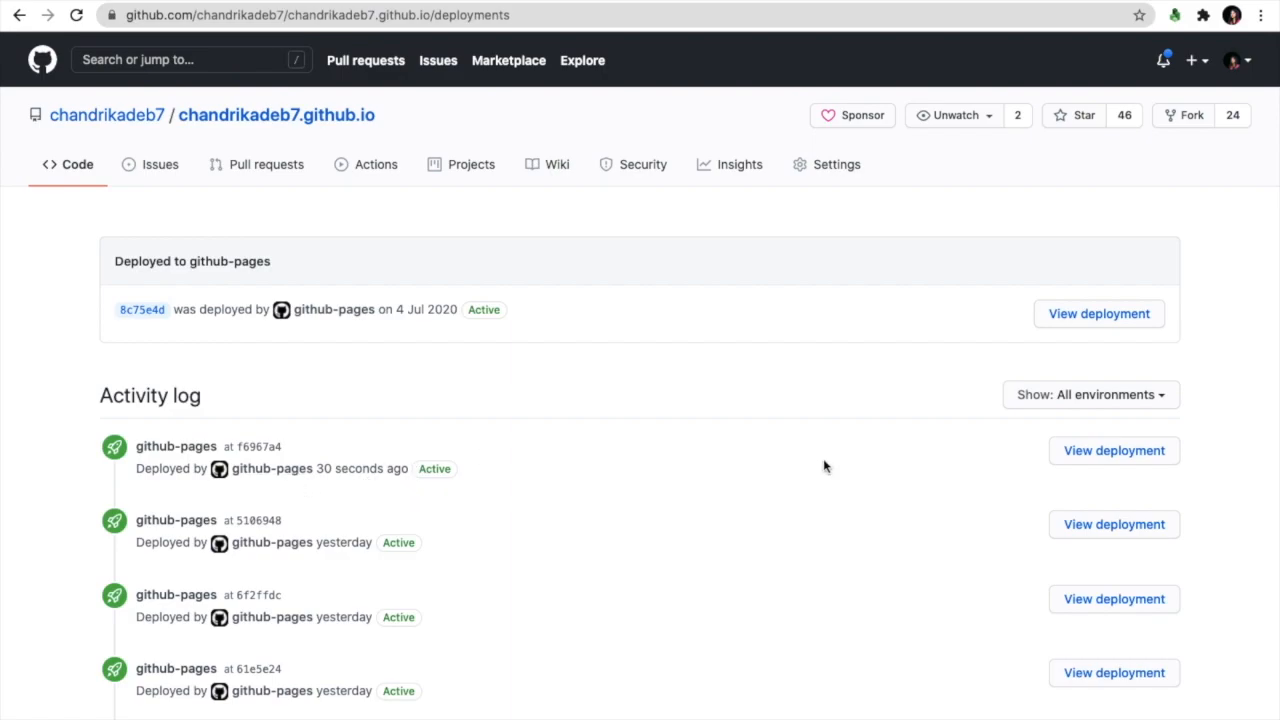
# - View the active github-pages deployment from 30 seconds ago on the live site
pyautogui.click(1098, 313)
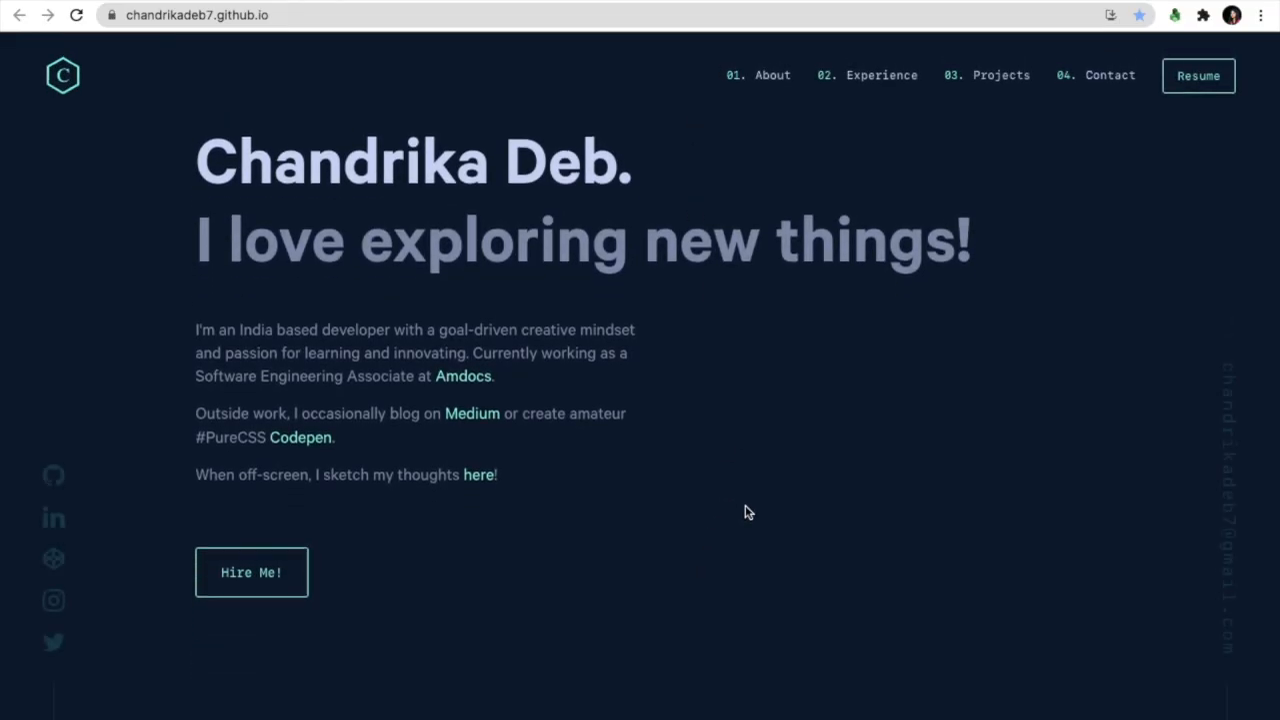
# - Scroll chandrikadeb7.github.io from the hero through experience and projects to Get In Touch
pyautogui.scroll(-3)
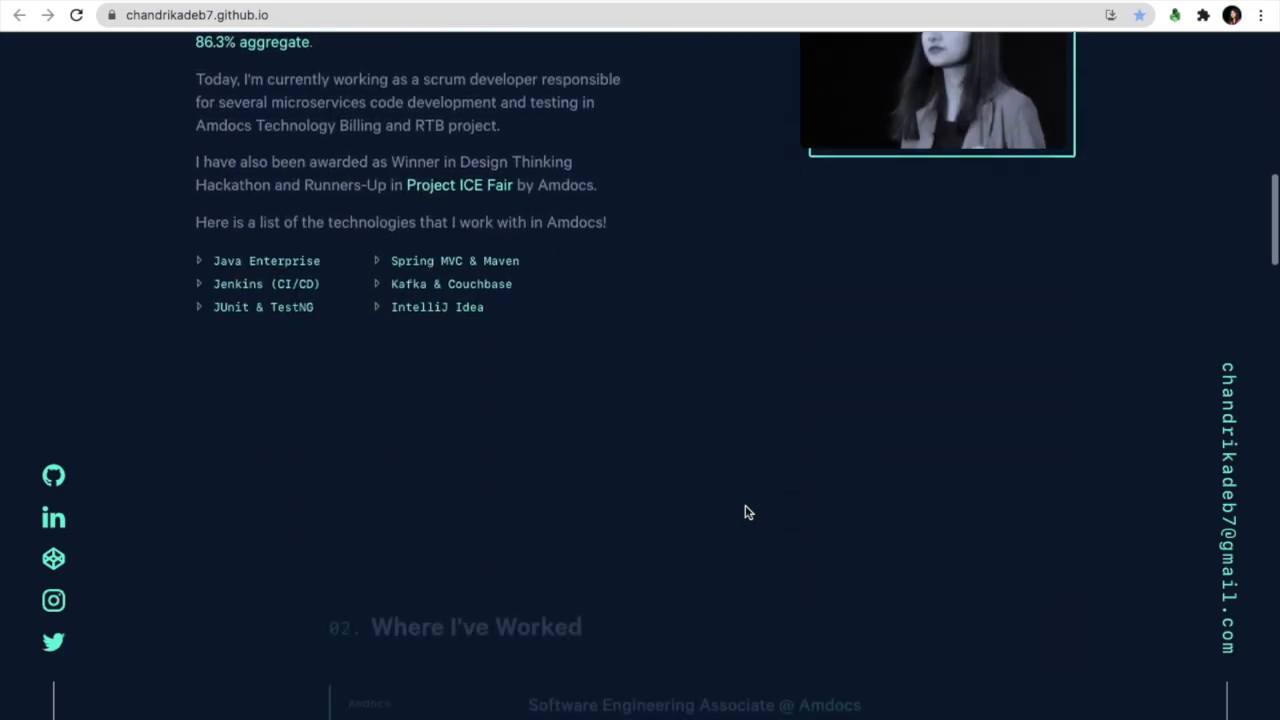
pyautogui.scroll(-3)
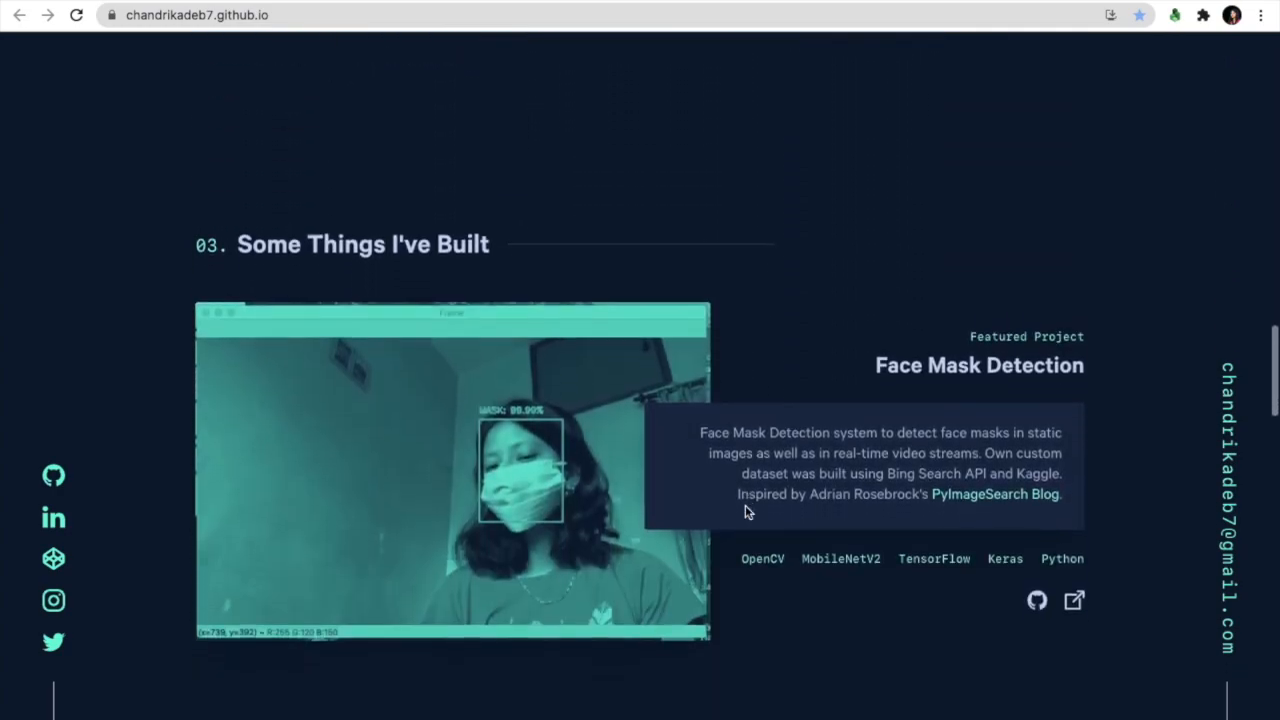
pyautogui.scroll(-3)
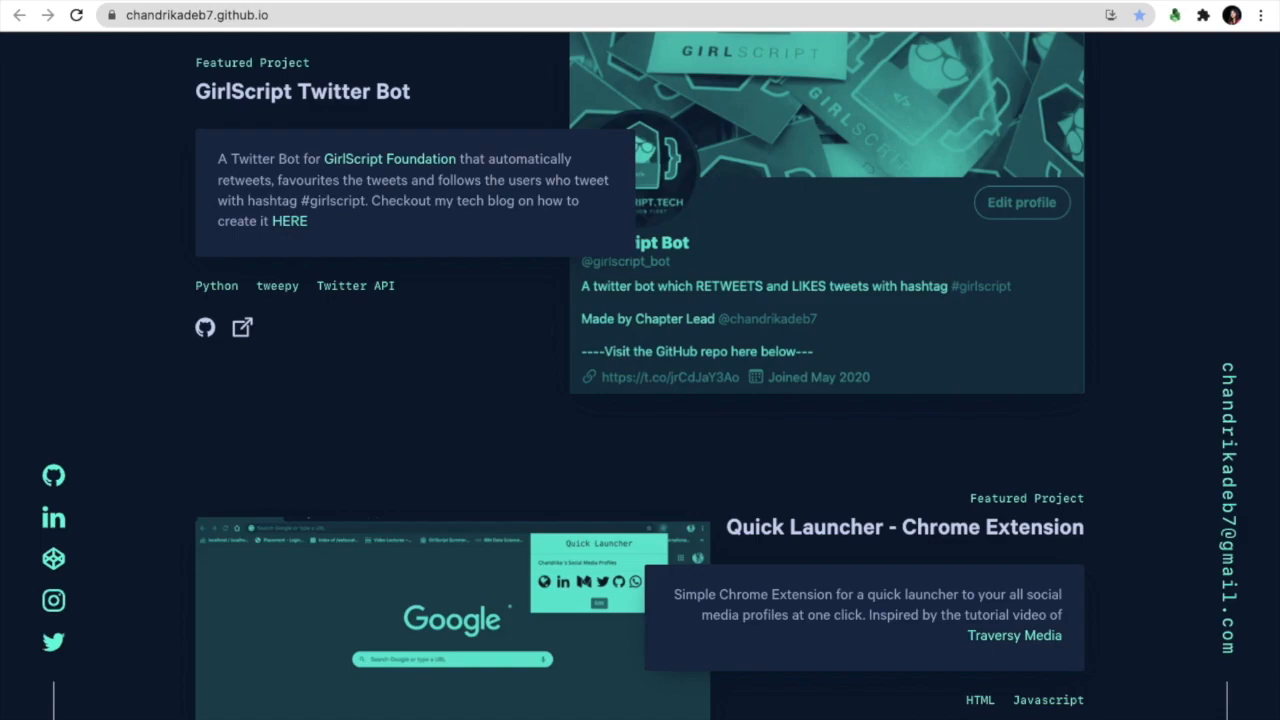
pyautogui.scroll(-3)
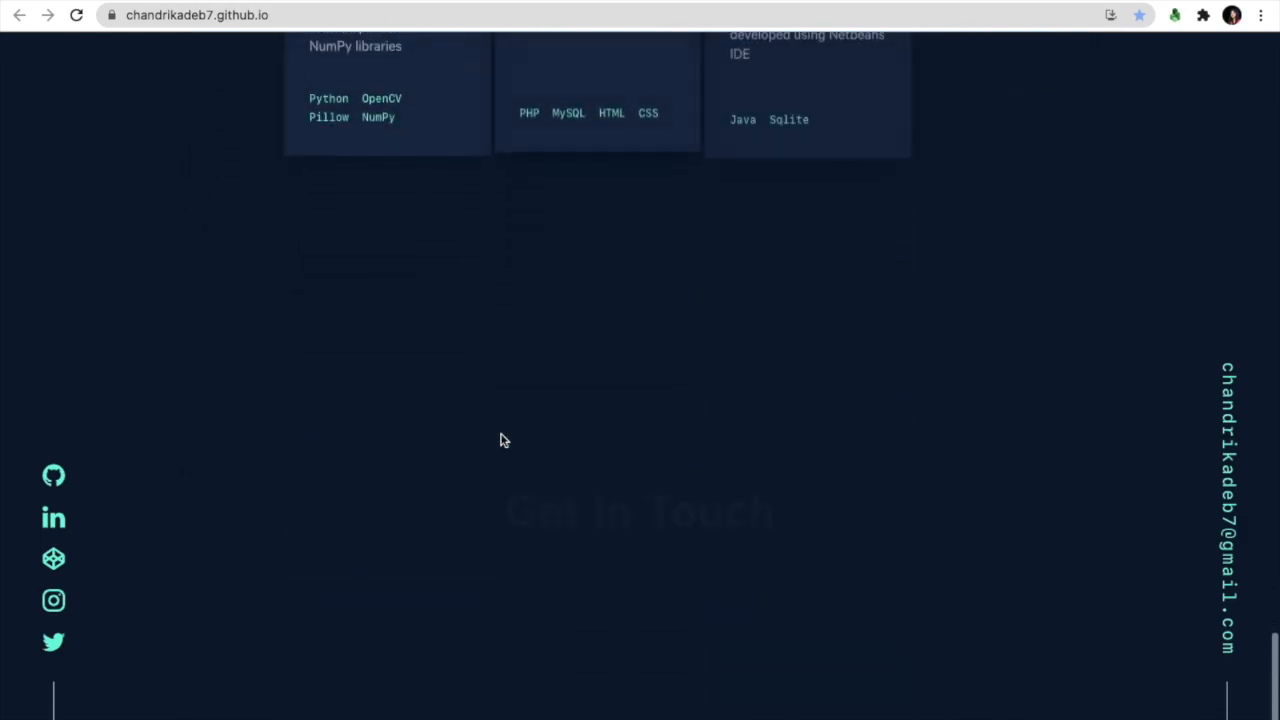